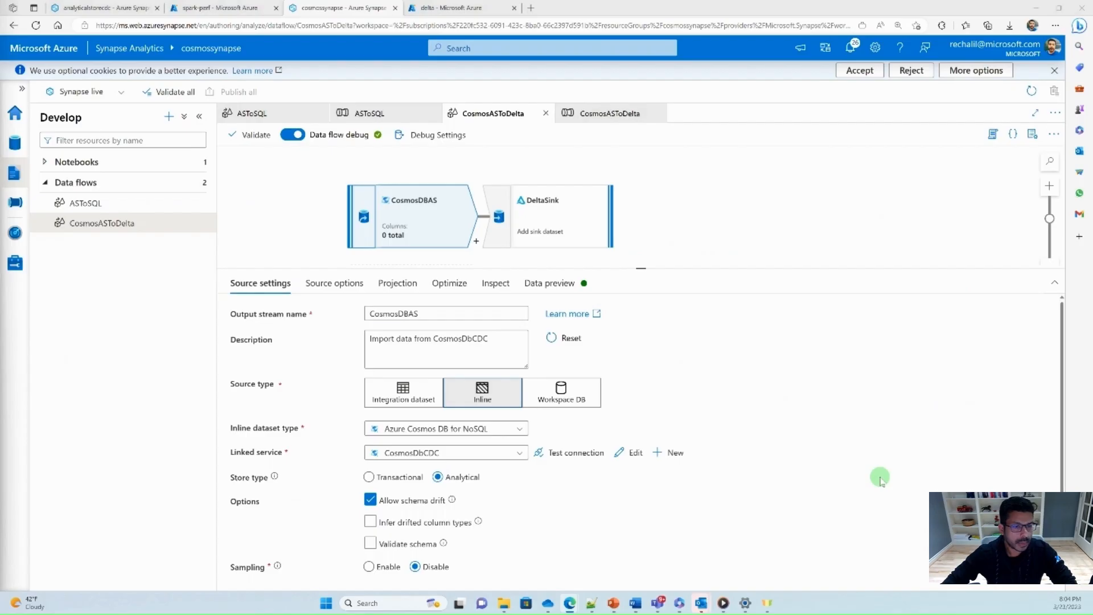
mouse_move(713, 397)
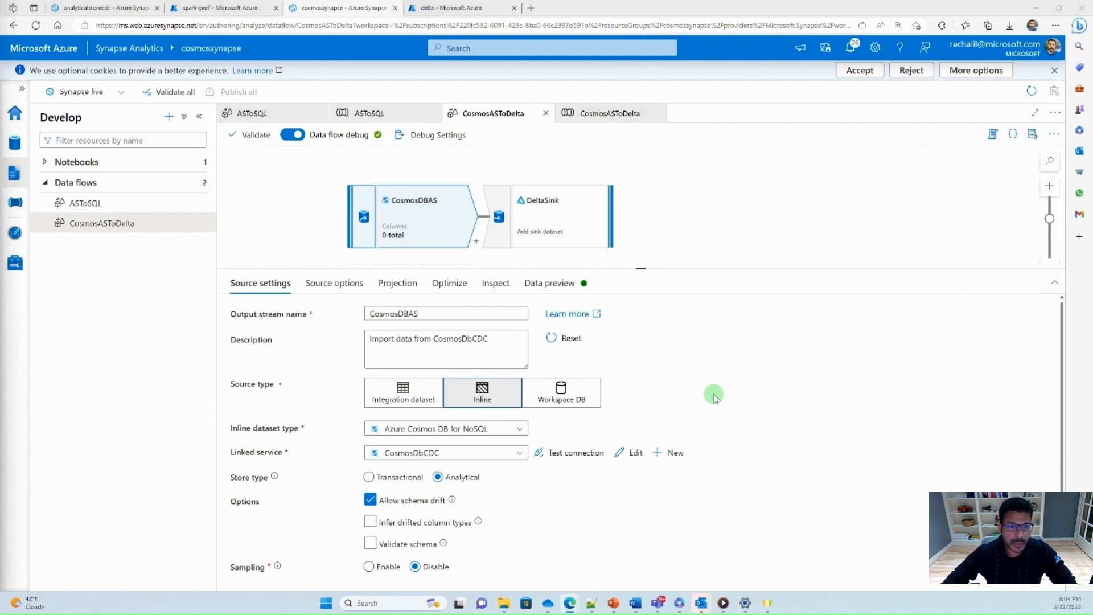
mouse_move(736, 385)
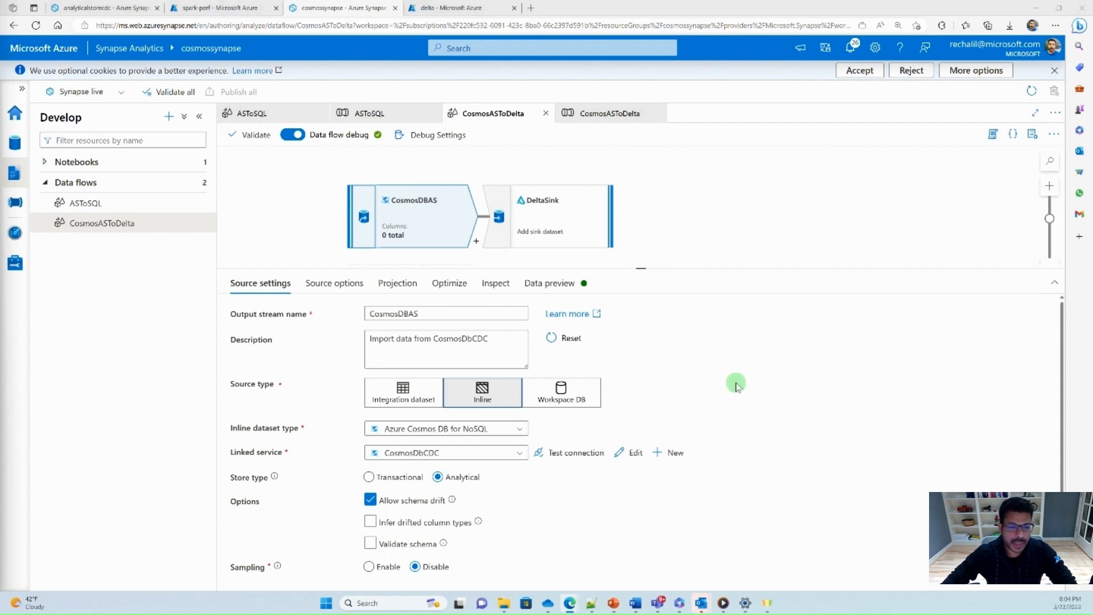
mouse_move(92, 230)
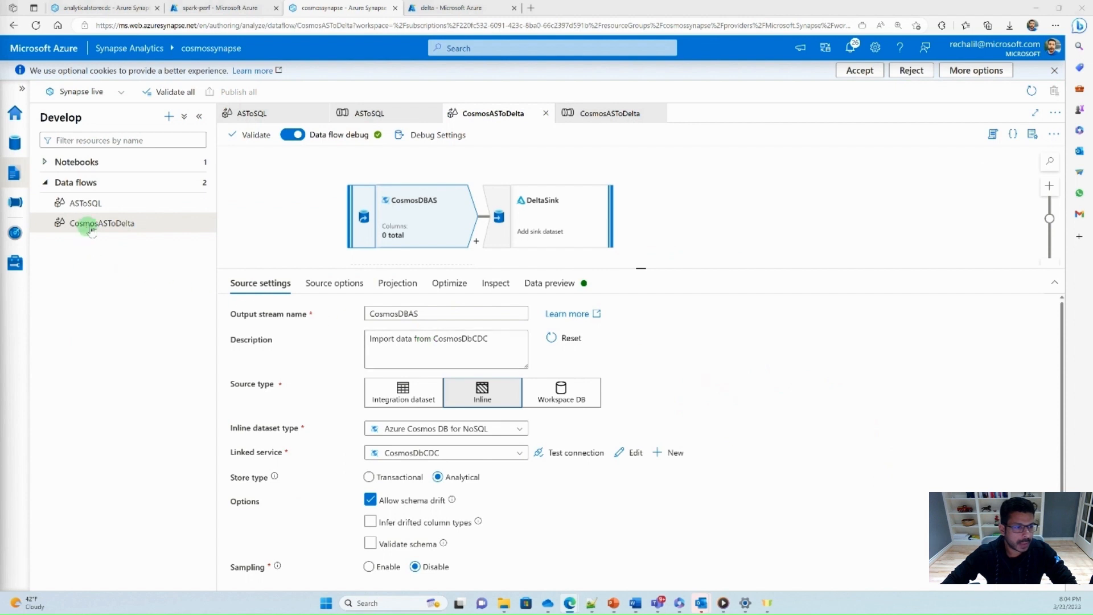
mouse_move(101, 222)
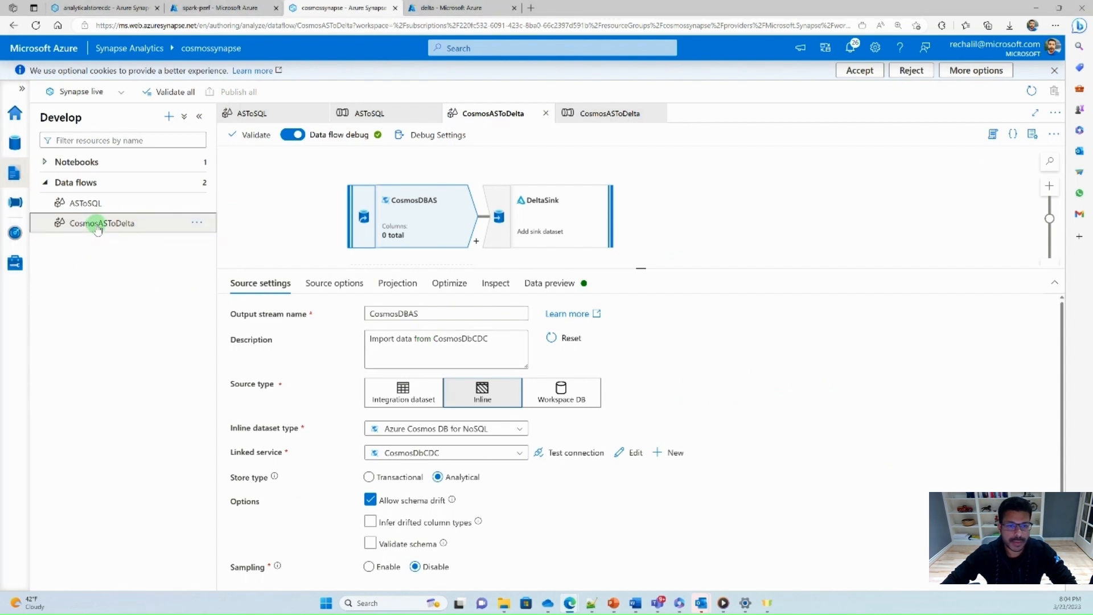
mouse_move(851, 286)
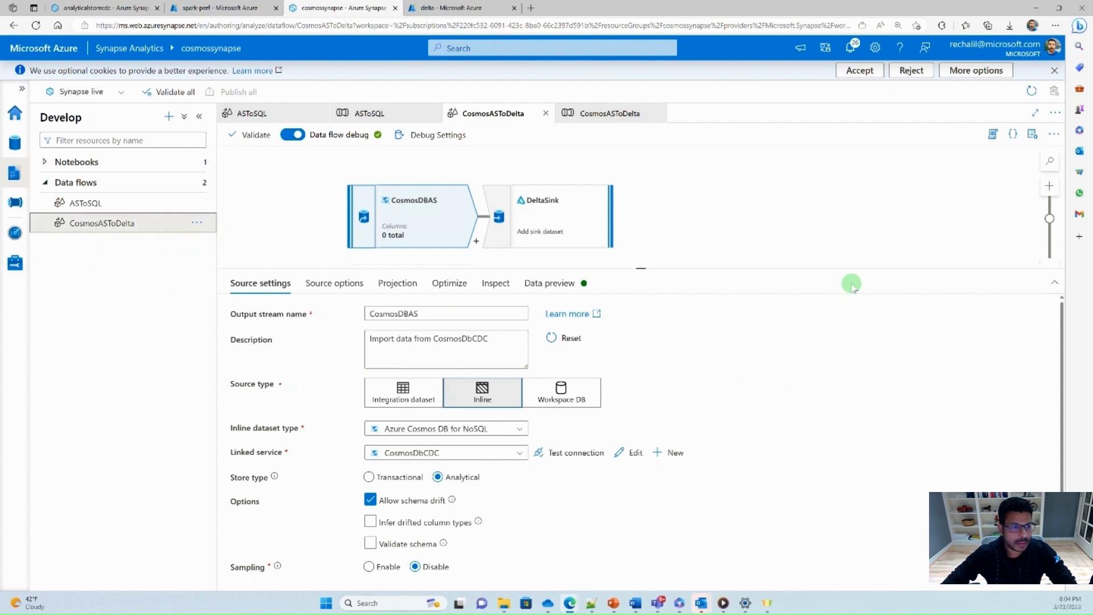
mouse_move(154, 233)
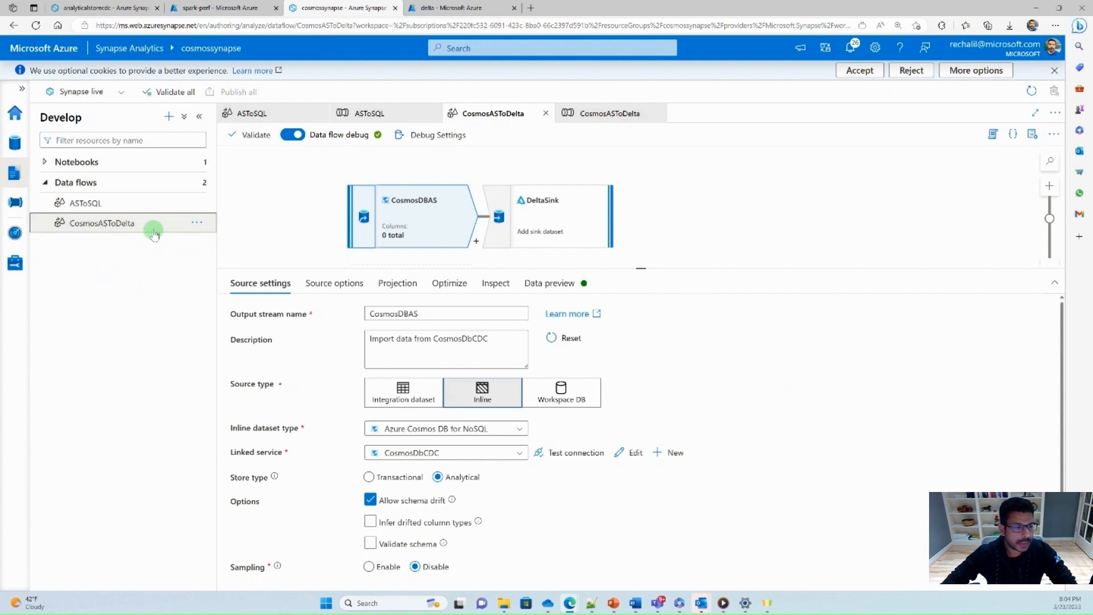
mouse_move(146, 230)
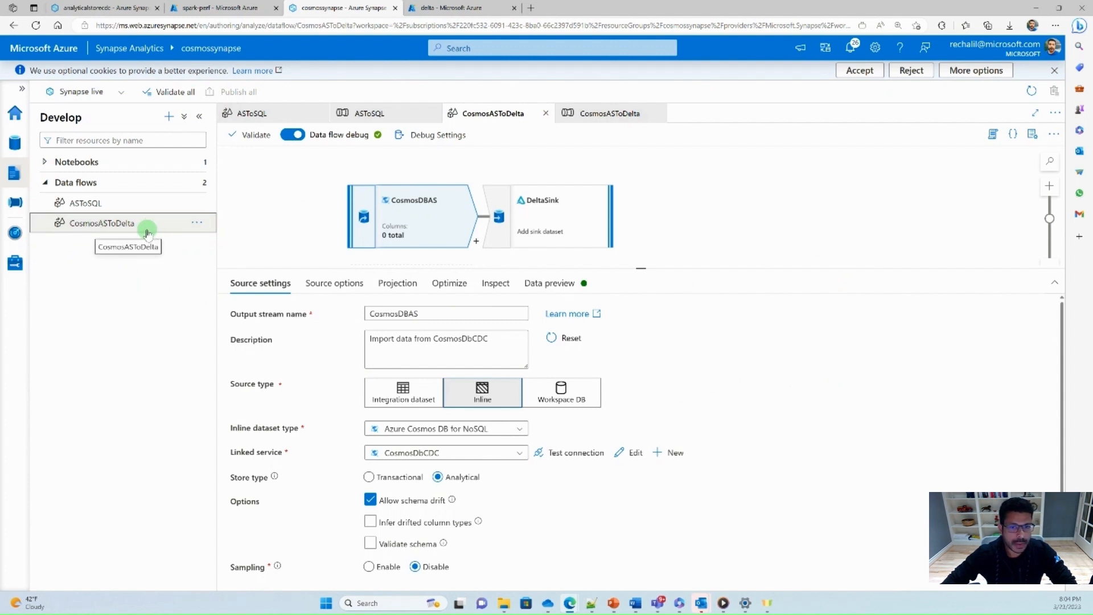
mouse_move(386, 223)
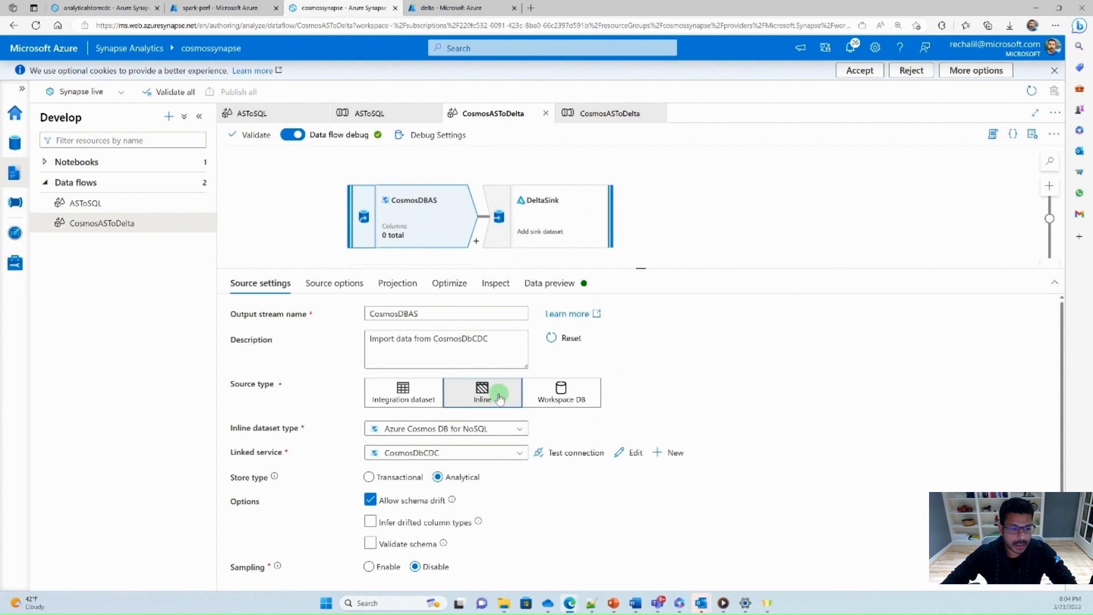
mouse_move(530, 441)
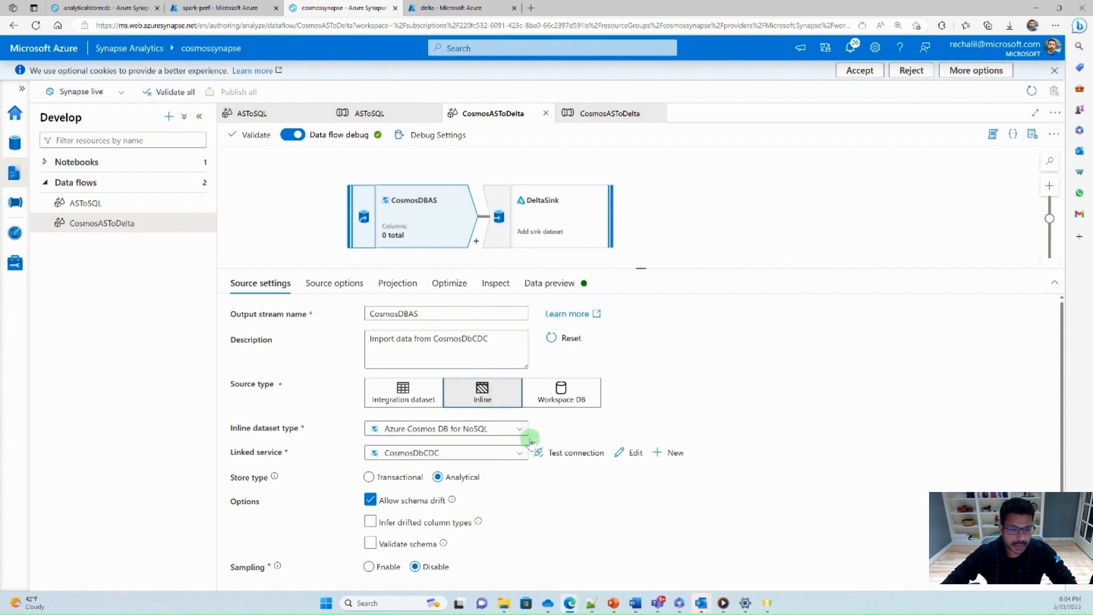
mouse_move(558, 524)
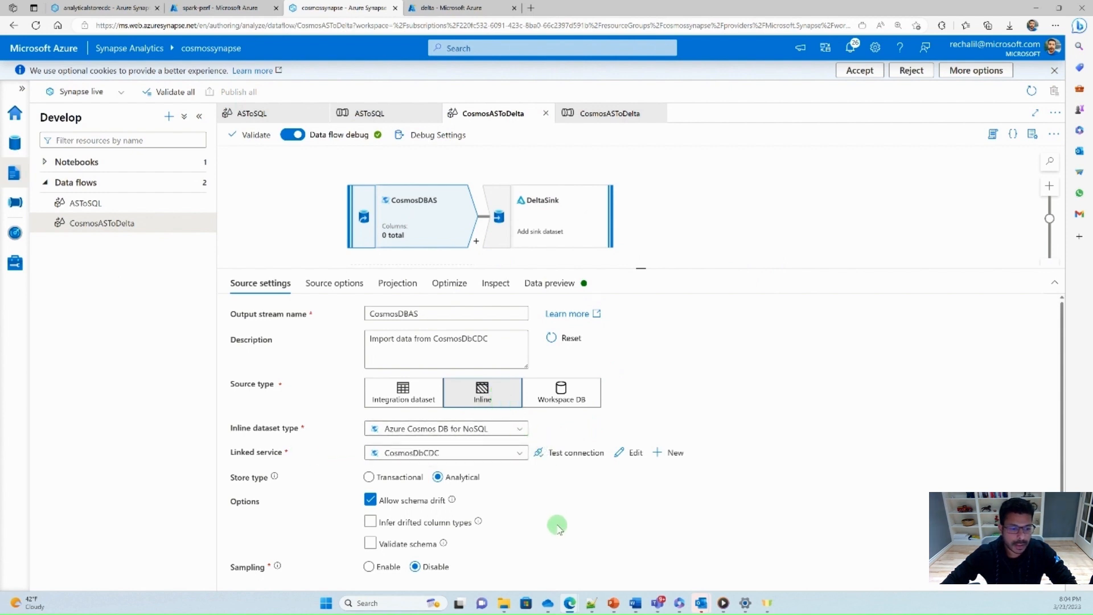
mouse_move(529, 477)
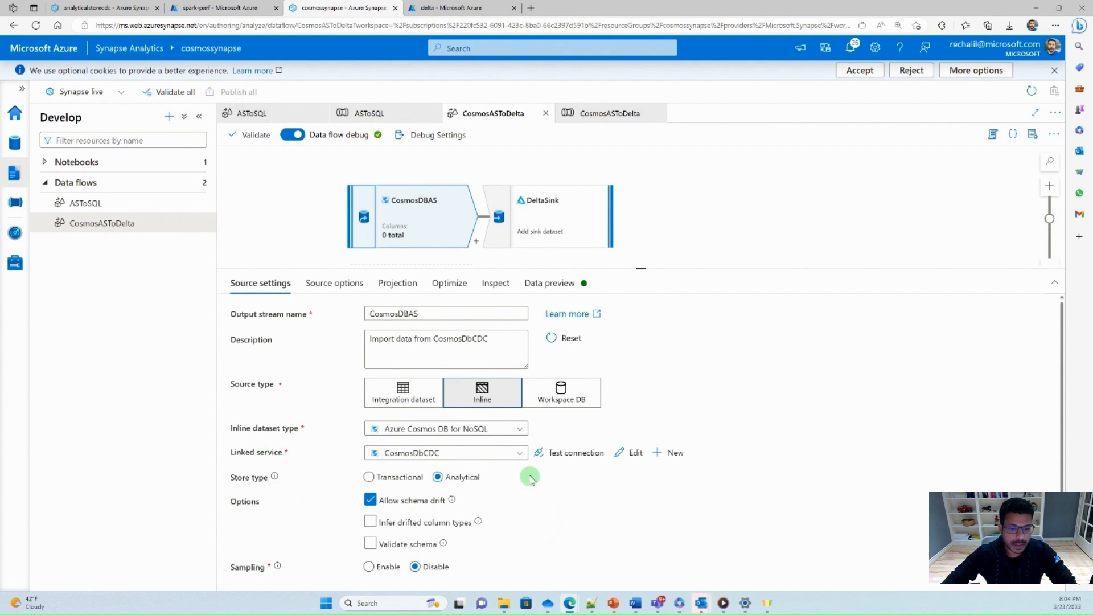
mouse_move(512, 489)
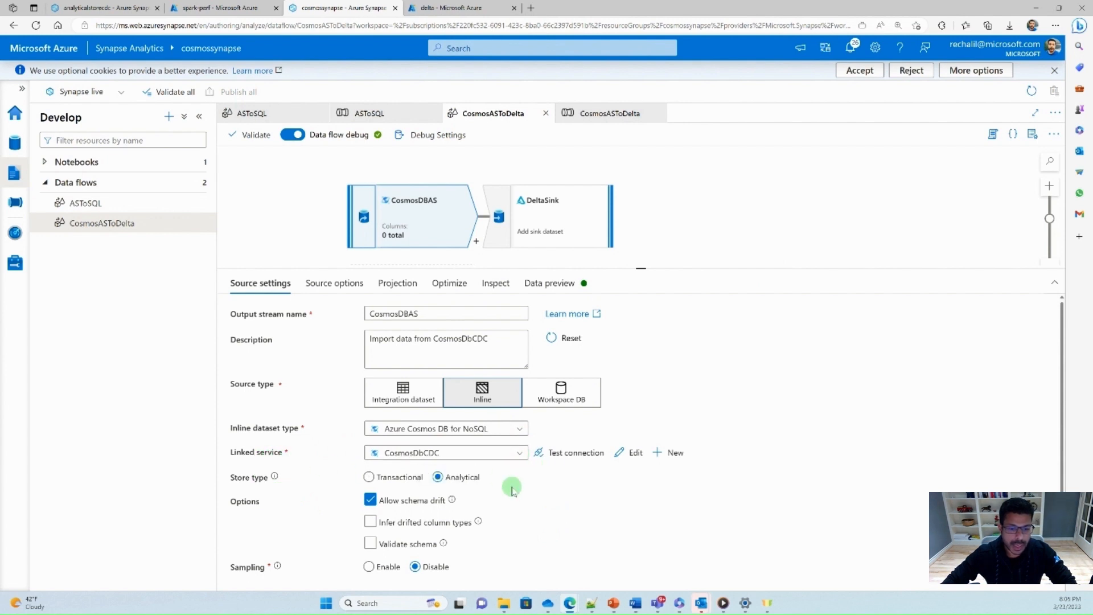
mouse_move(178, 509)
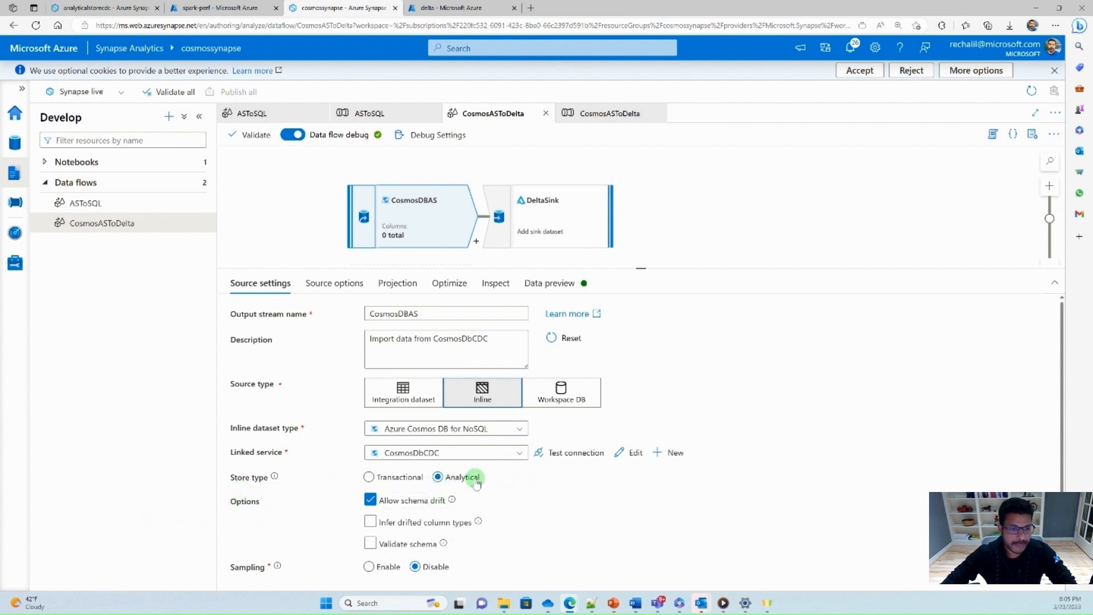
- Read the item container (not a query) and start its change feed from Beginning in Source options
left_click(333, 283)
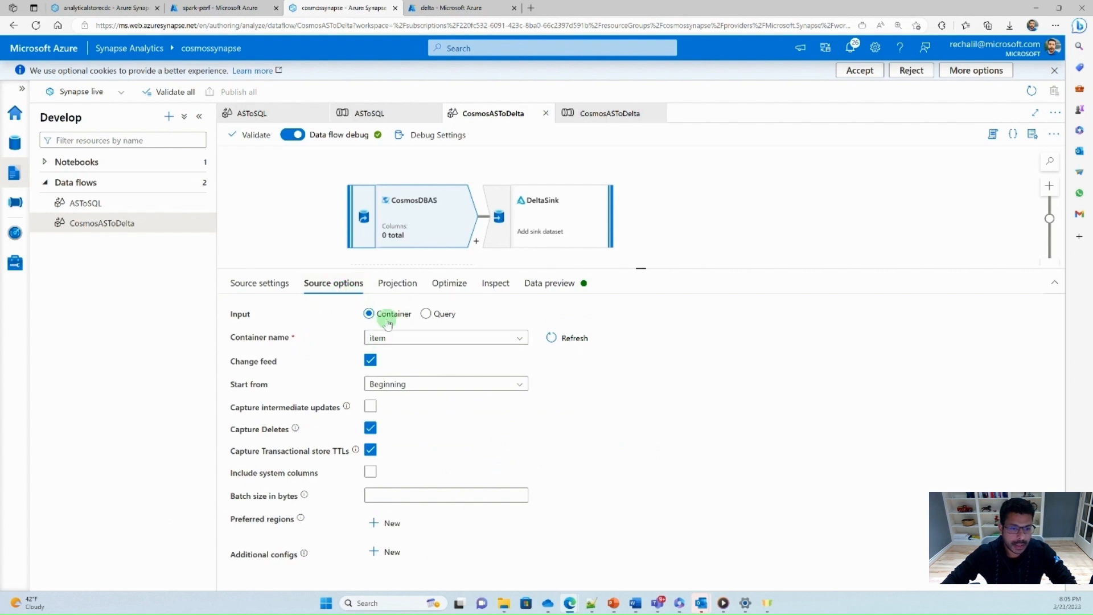
left_click(426, 314)
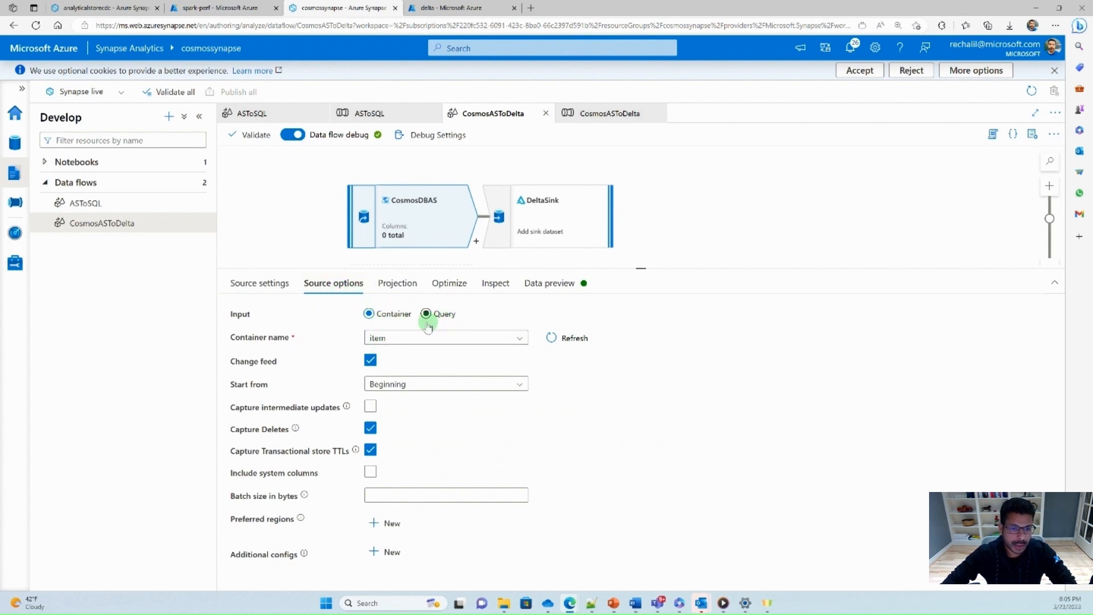
left_click(368, 314)
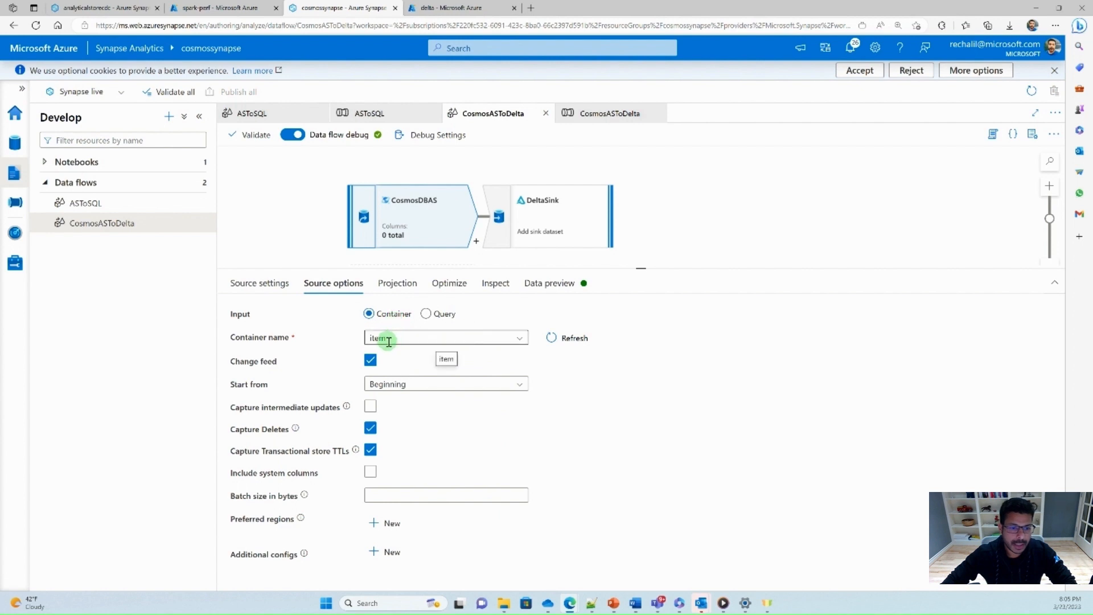
left_click(426, 314)
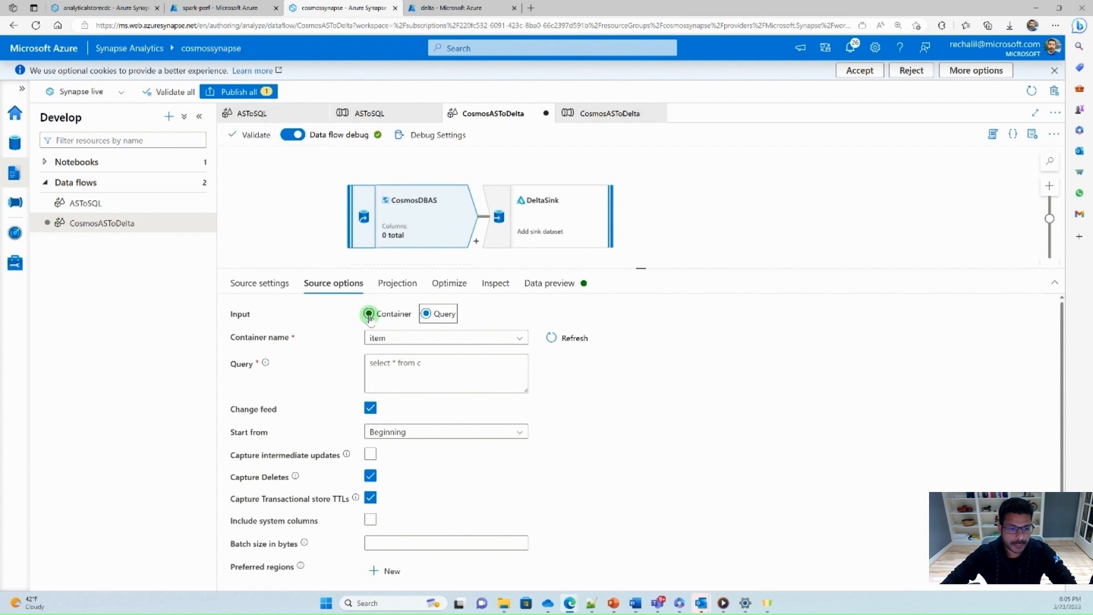
left_click(368, 313)
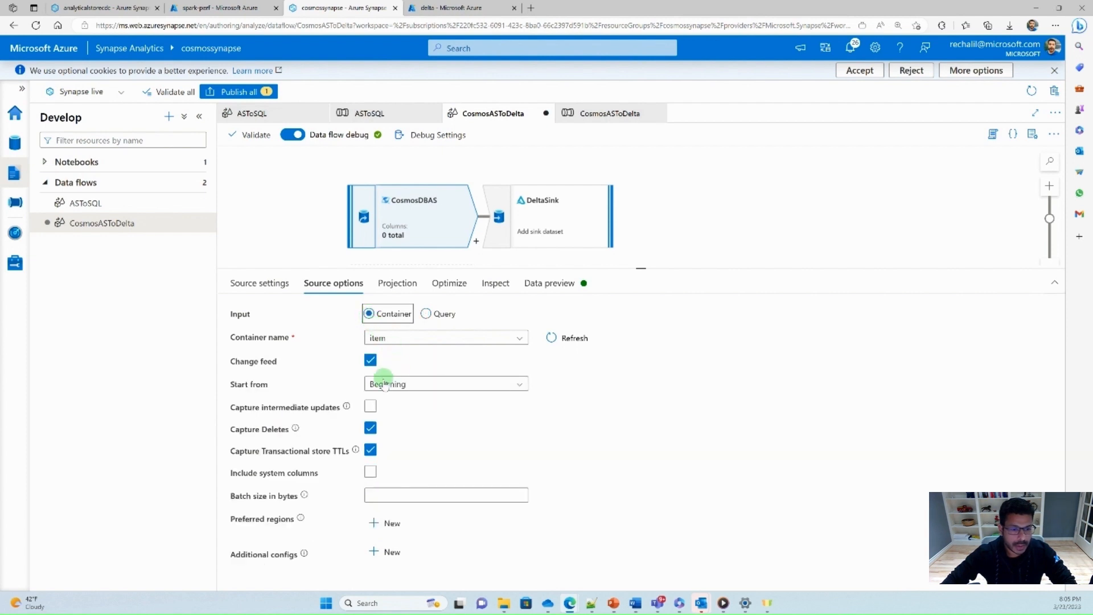
left_click(445, 384)
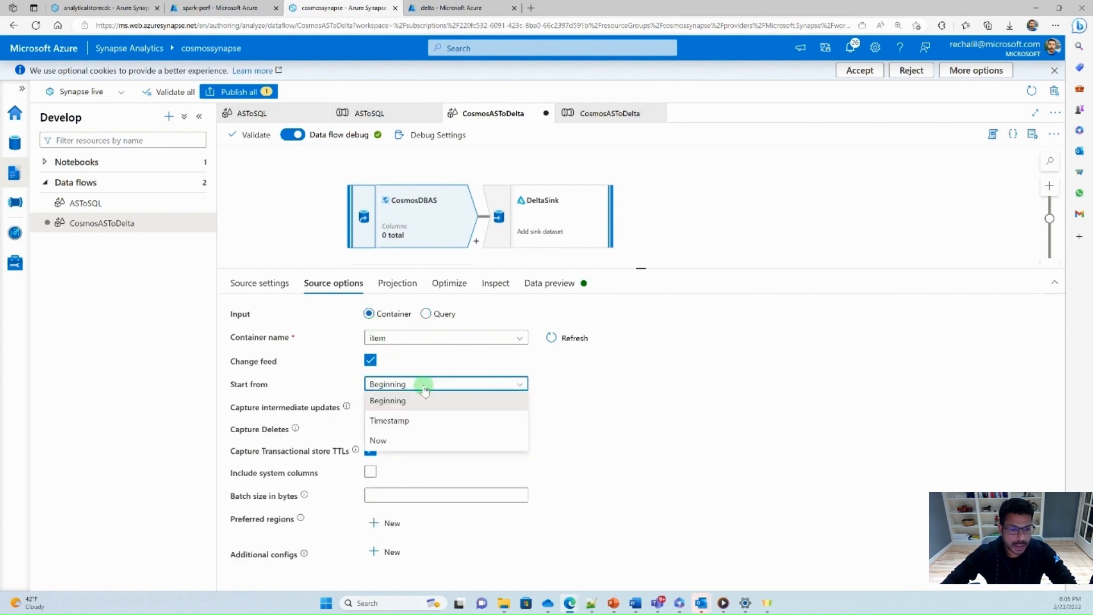
mouse_move(417, 420)
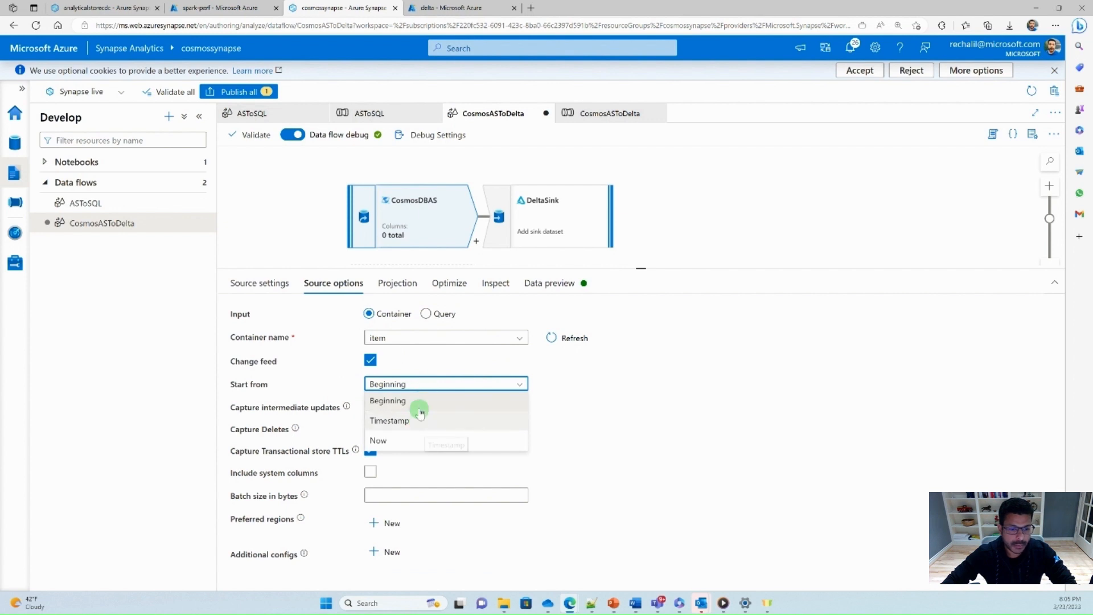
left_click(387, 400)
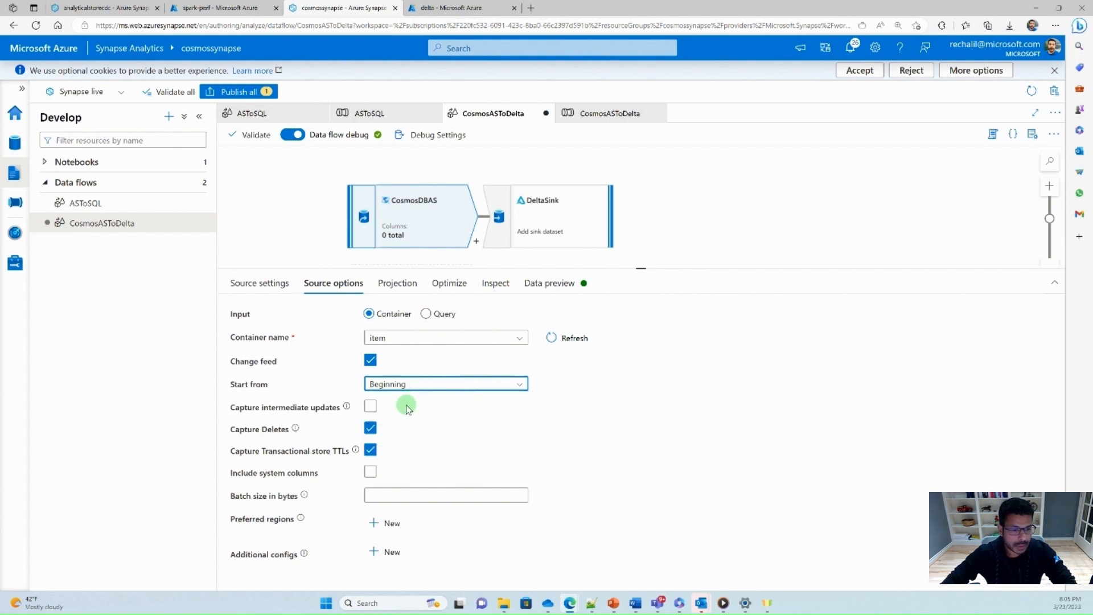
mouse_move(370, 405)
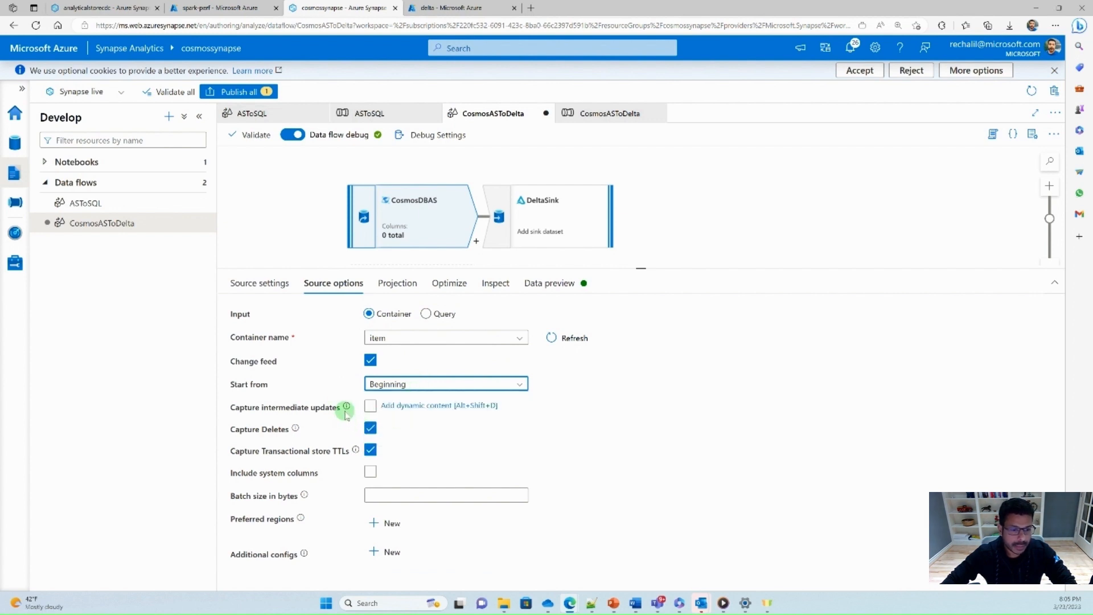
mouse_move(320, 434)
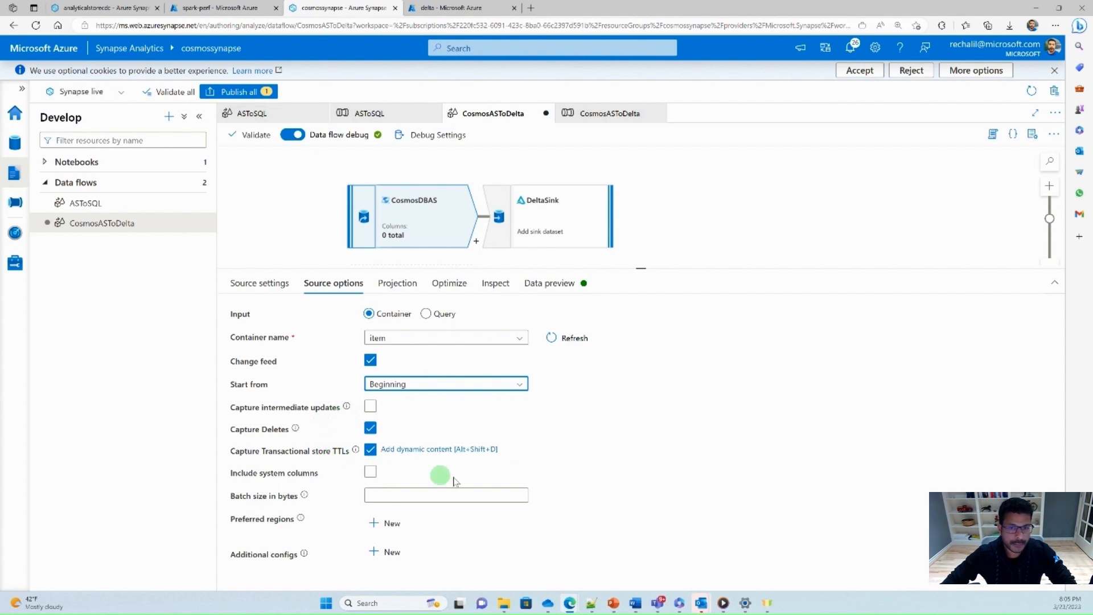
- Review DeltaSink settings allowing insert/delete/upsert/update keyed on _rid, then move to the ingestion notebook workspace
left_click(540, 216)
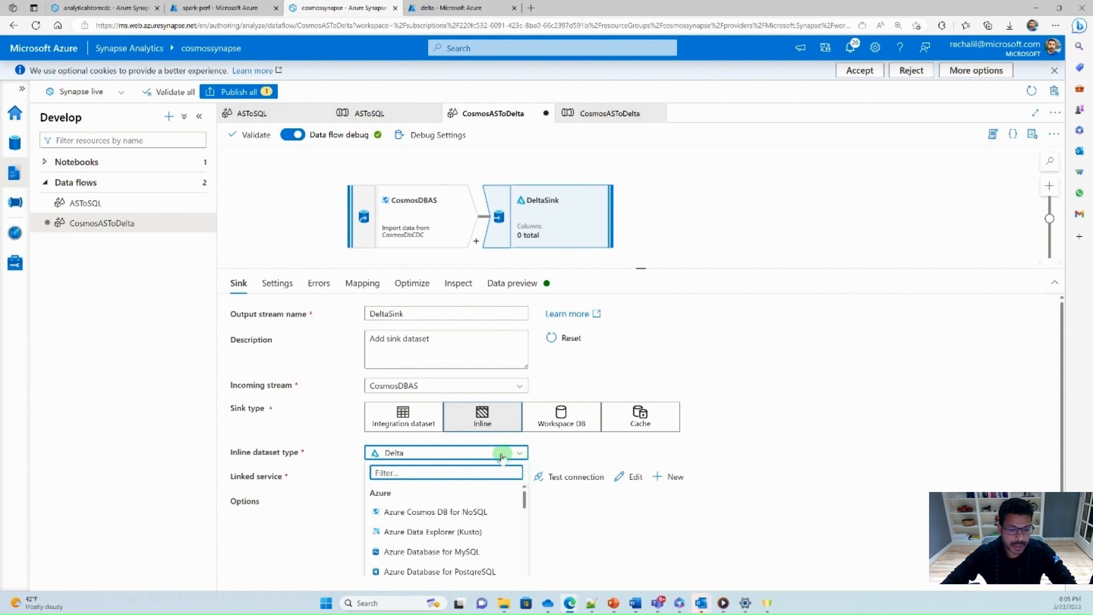
left_click(446, 475)
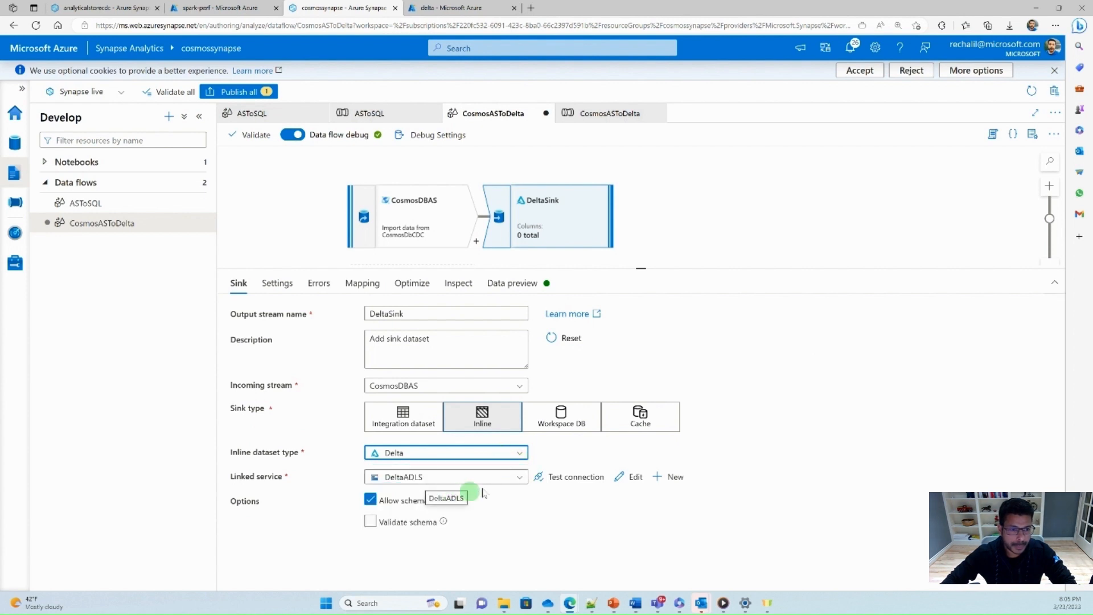
left_click(276, 284)
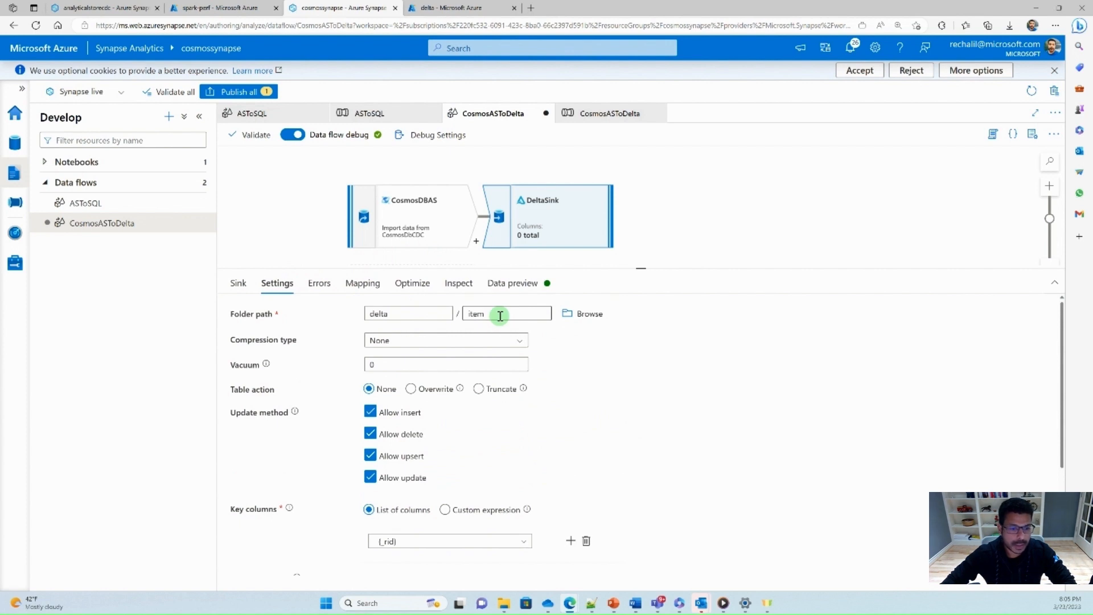
mouse_move(502, 364)
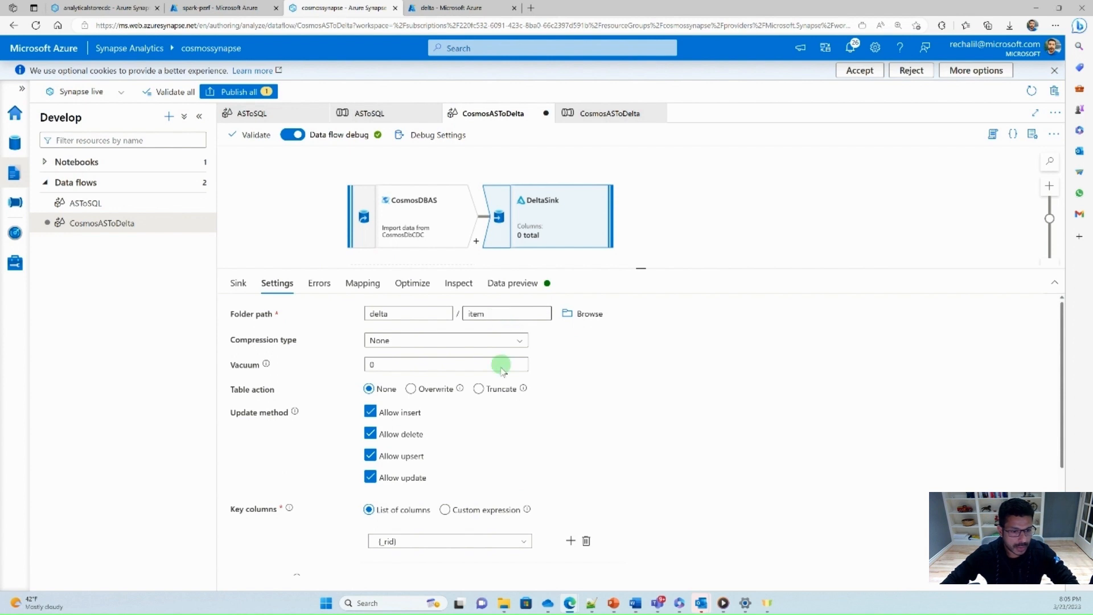
mouse_move(446, 427)
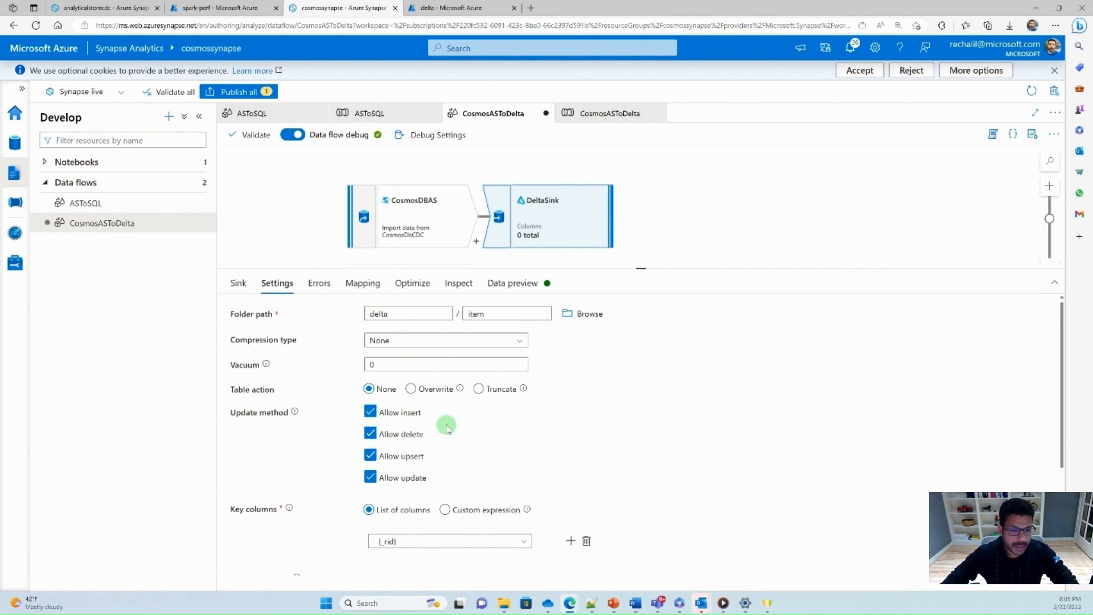
mouse_move(446, 421)
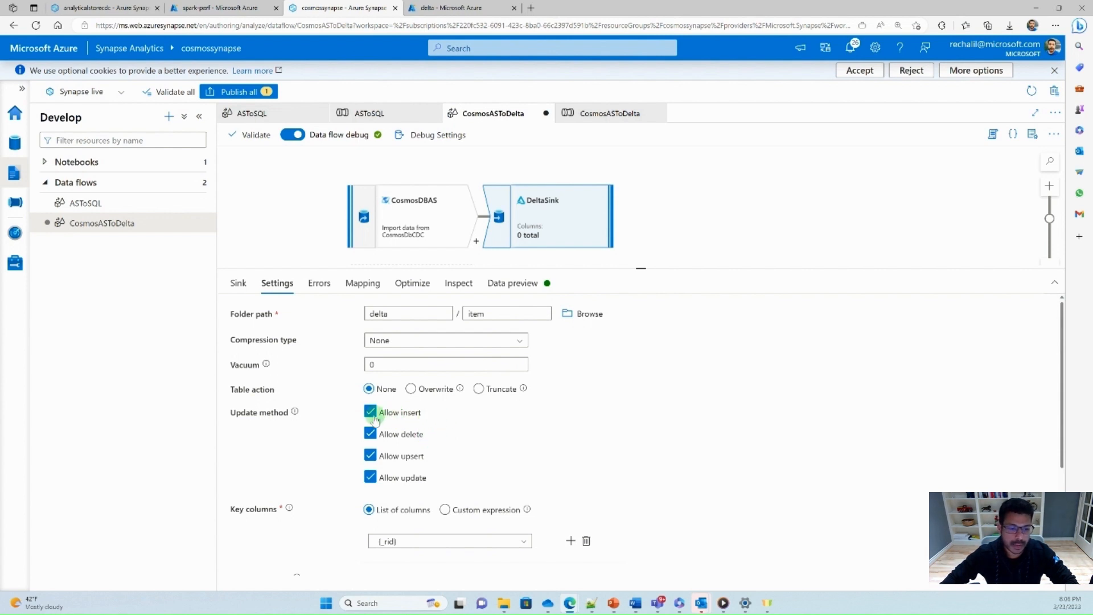
mouse_move(418, 450)
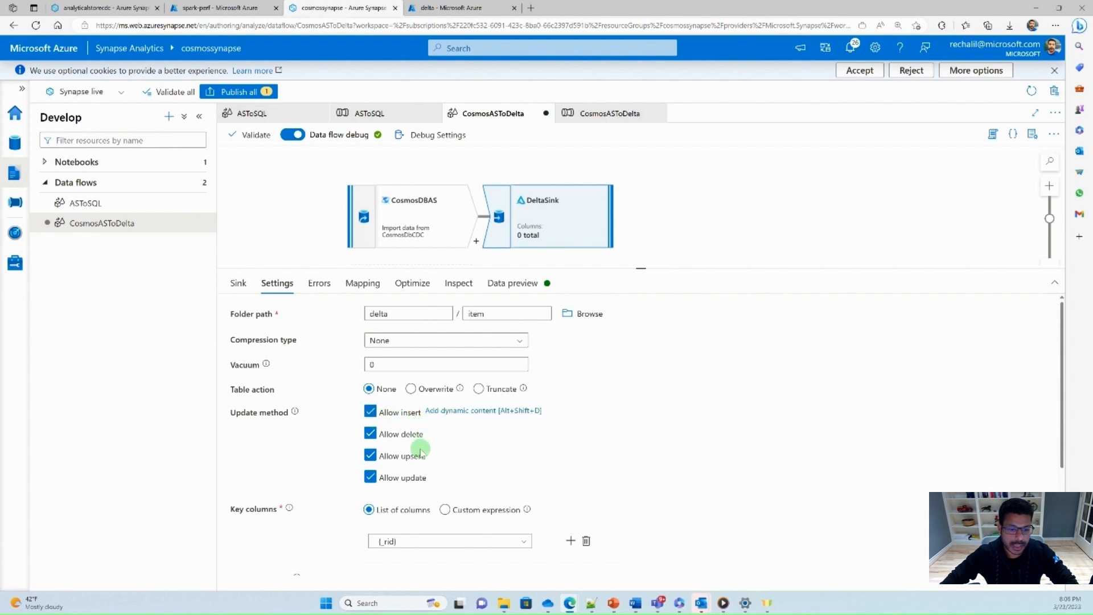
mouse_move(423, 480)
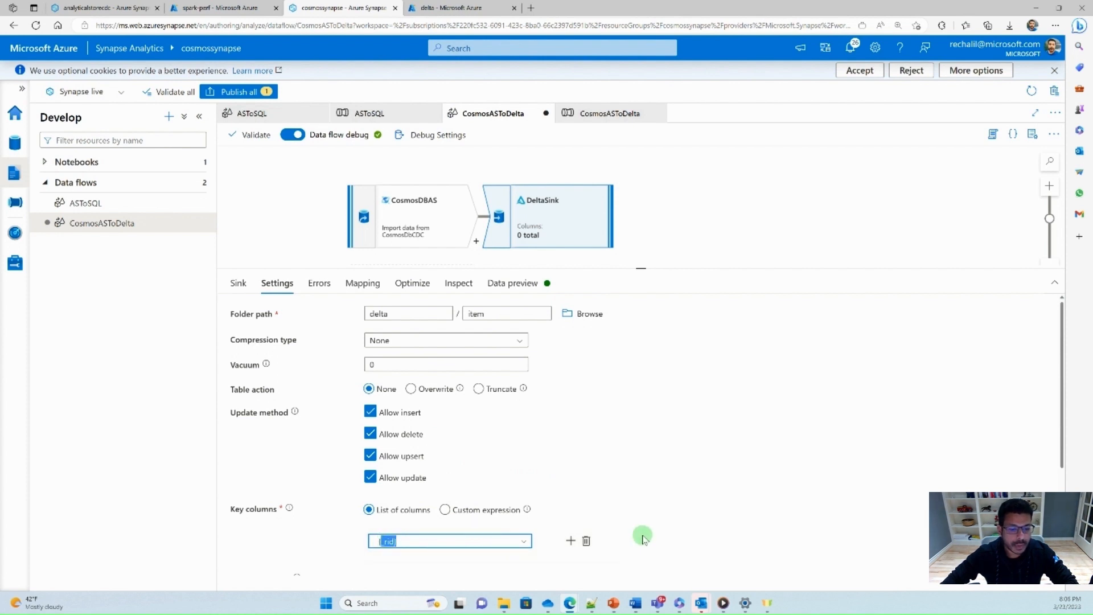
mouse_move(369, 151)
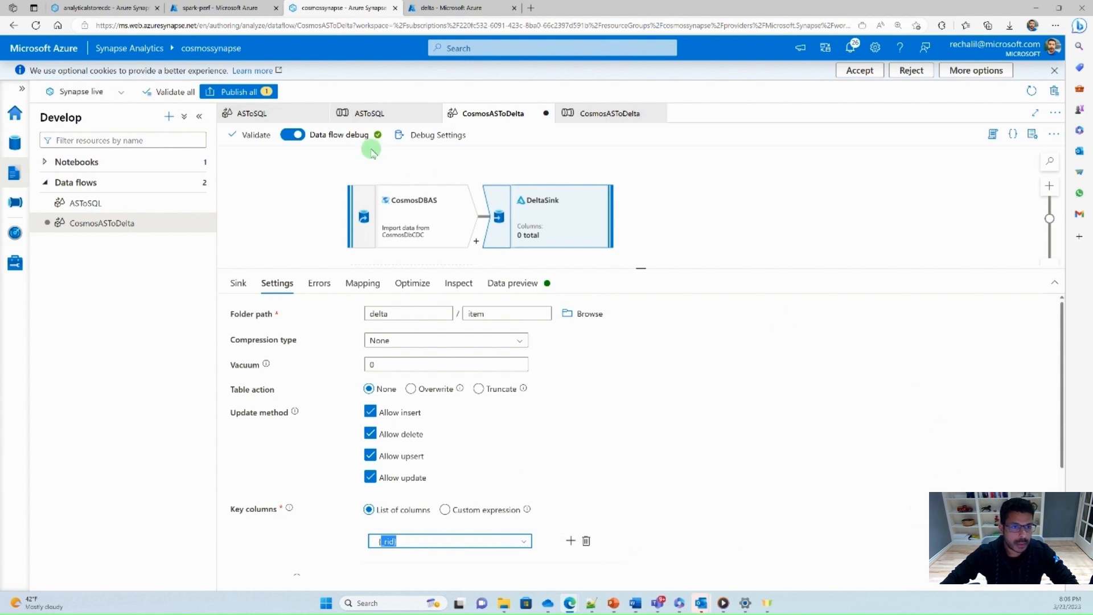
left_click(411, 216)
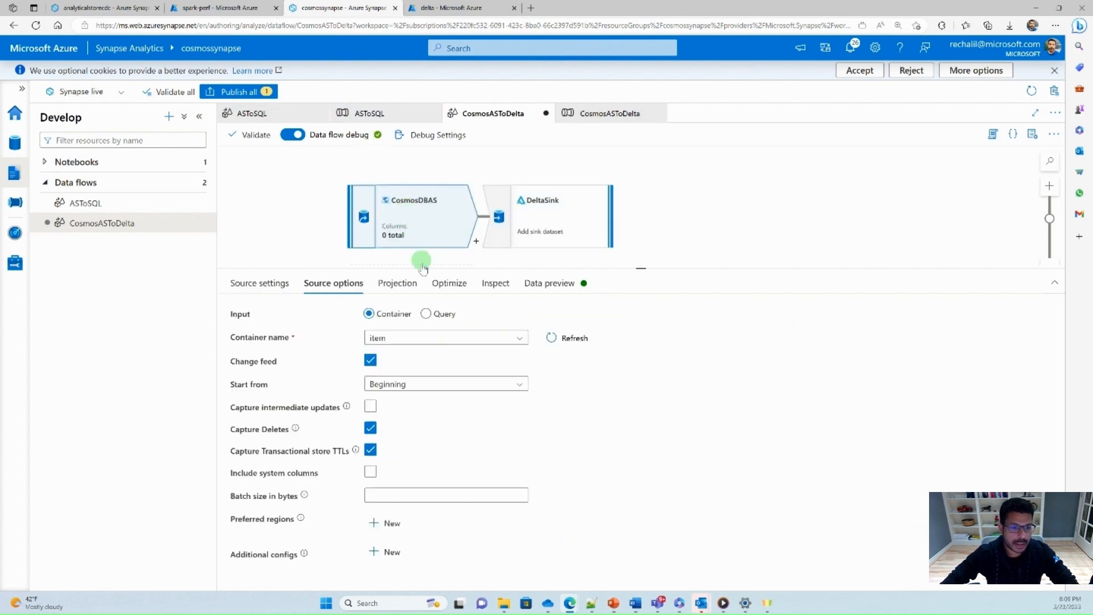
mouse_move(595, 394)
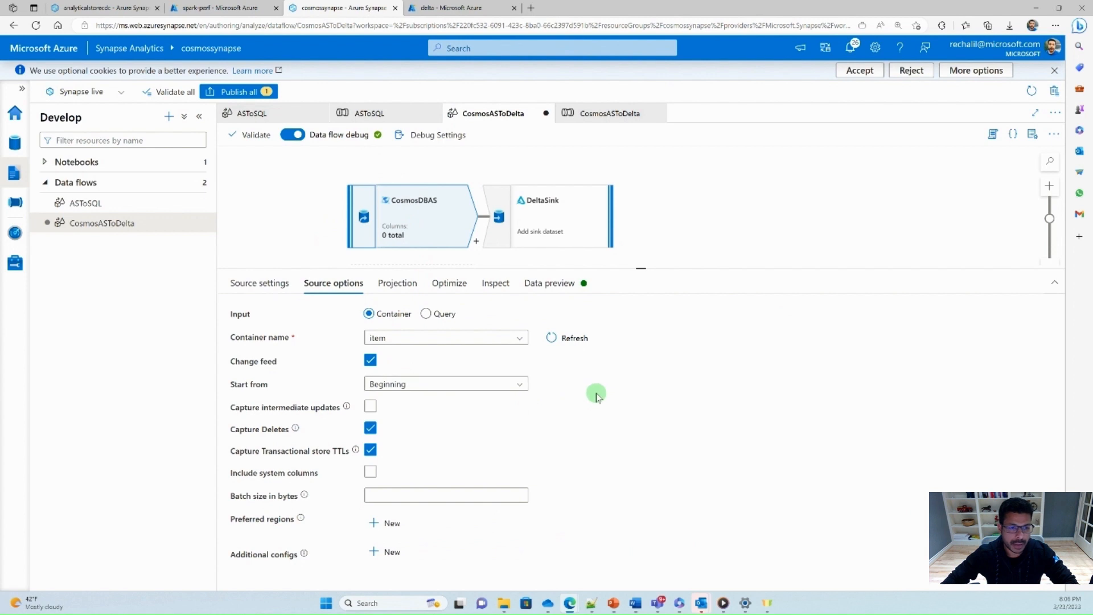
left_click(101, 8)
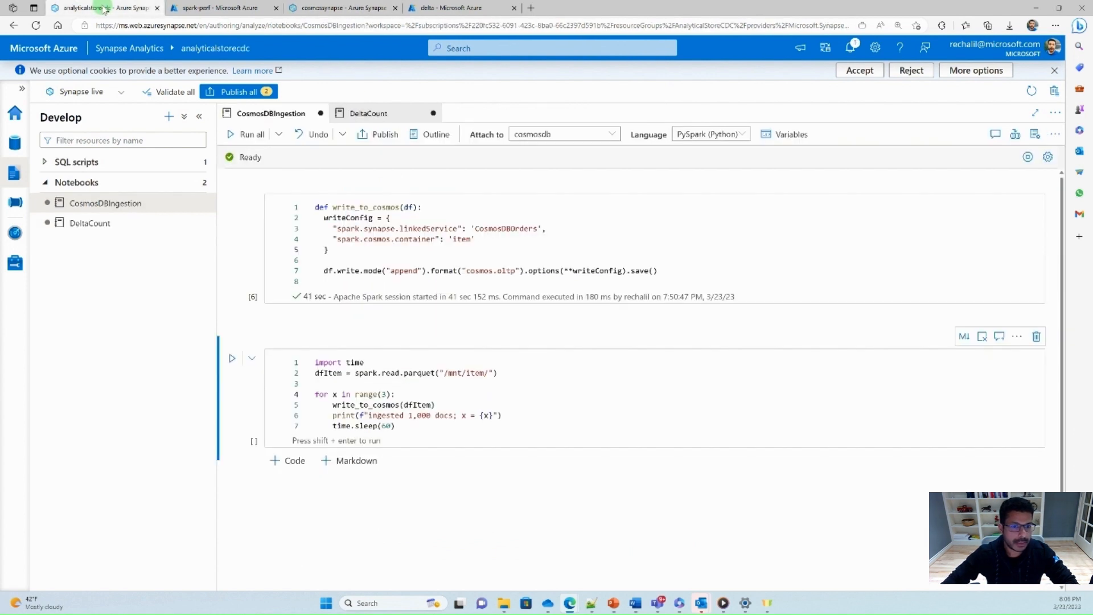
- Run the CosmosDBIngestion loop cell that writes 1,000 documents per pass
left_click(466, 393)
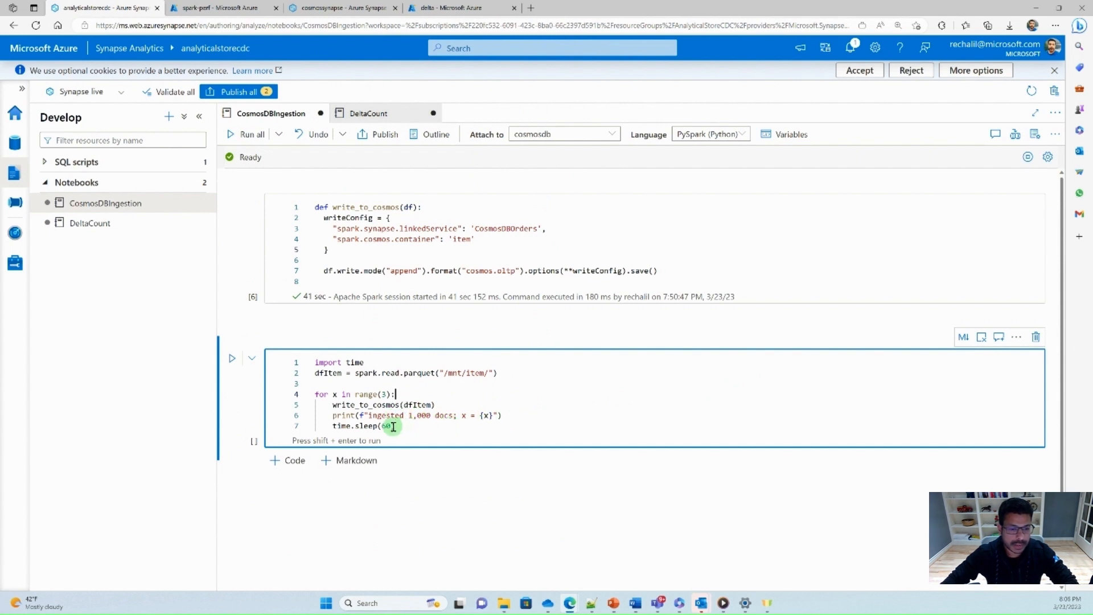
mouse_move(581, 414)
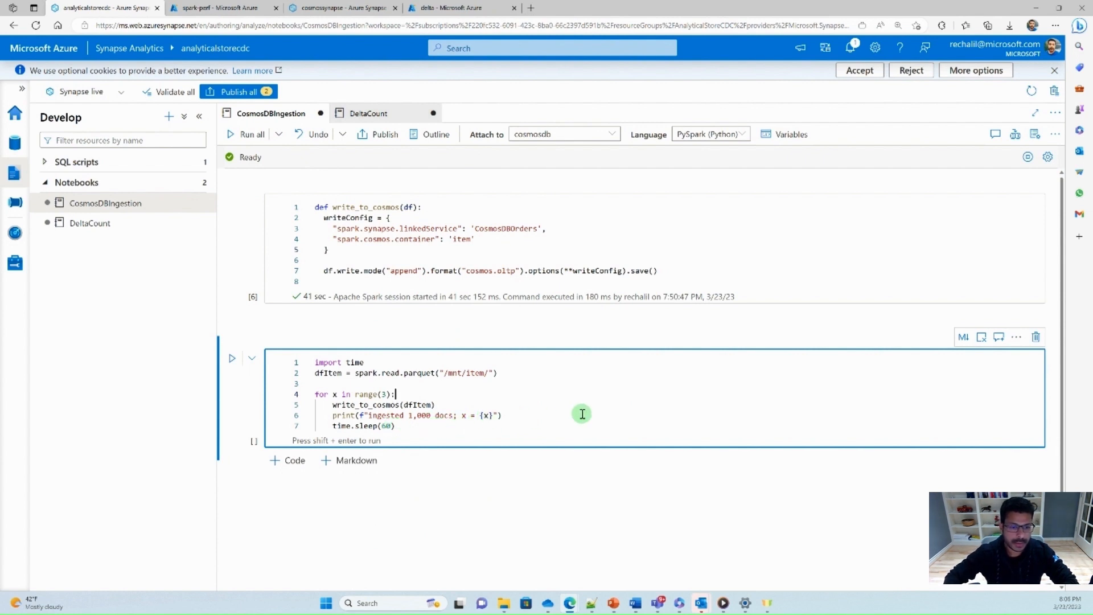
left_click(223, 8)
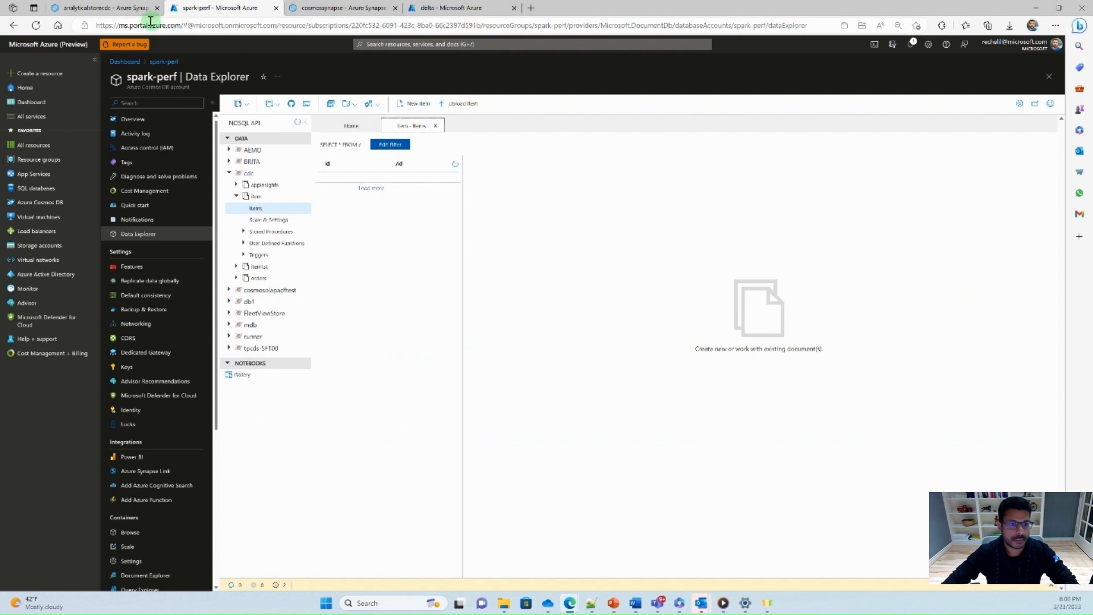
- Refresh the cdc Items list in spark-perf Data Explorer and view the first ingested document
left_click(104, 8)
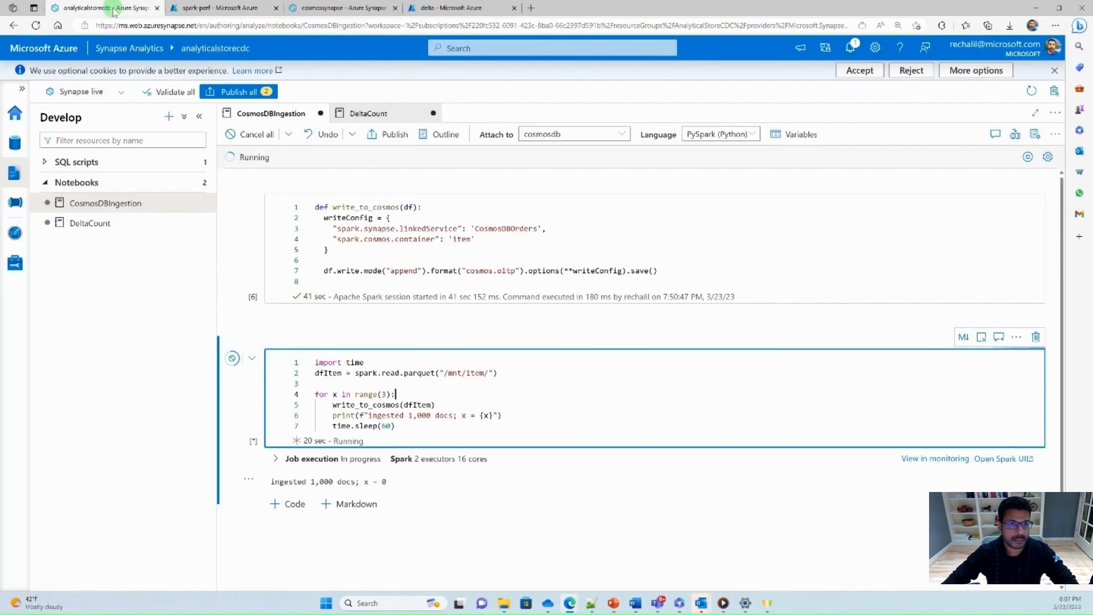
left_click(222, 8)
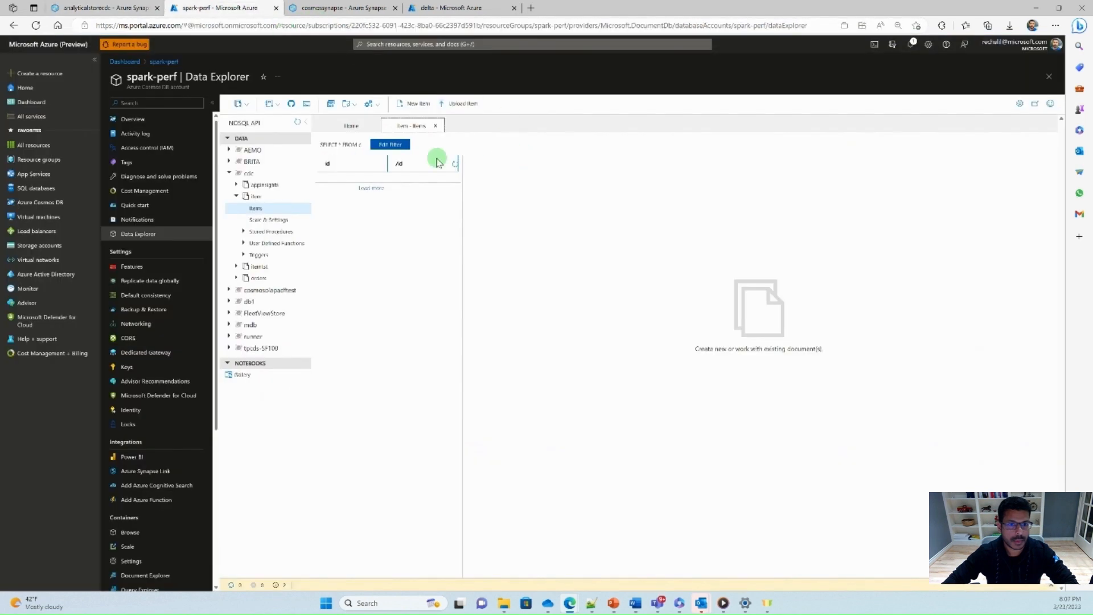
left_click(446, 162)
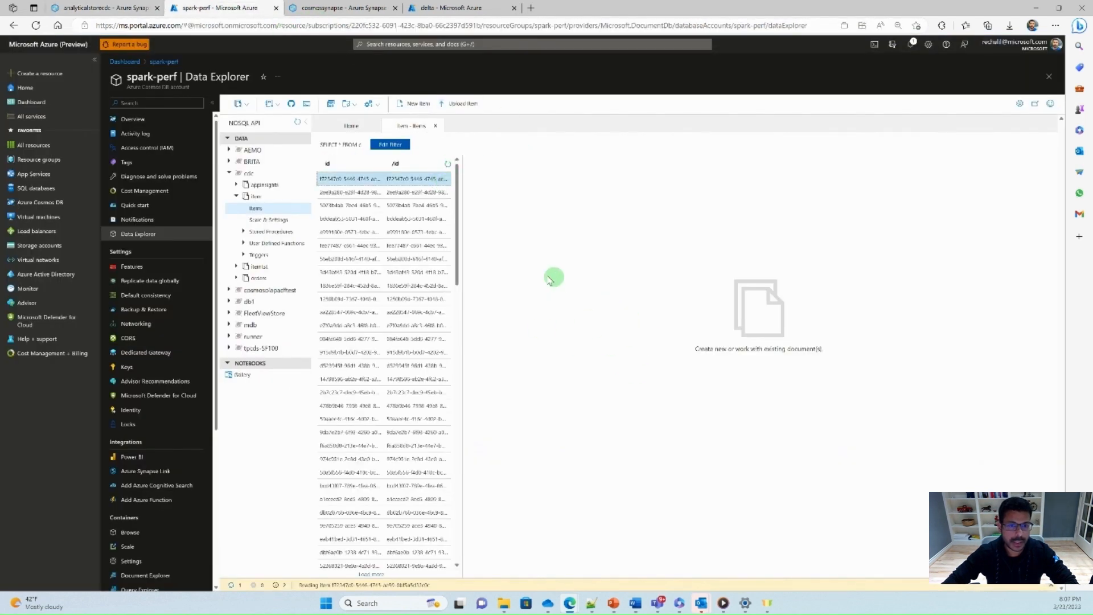
left_click(352, 179)
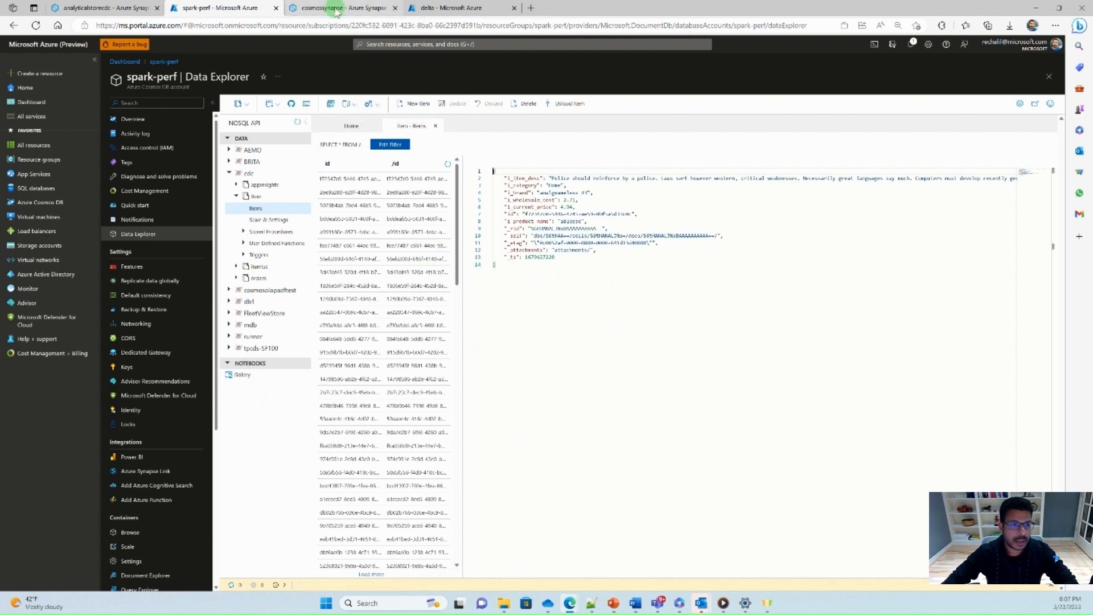
- Bring up the CosmosASToDelta pipeline from the Integrate hub in the cosmossynapse workspace
left_click(341, 8)
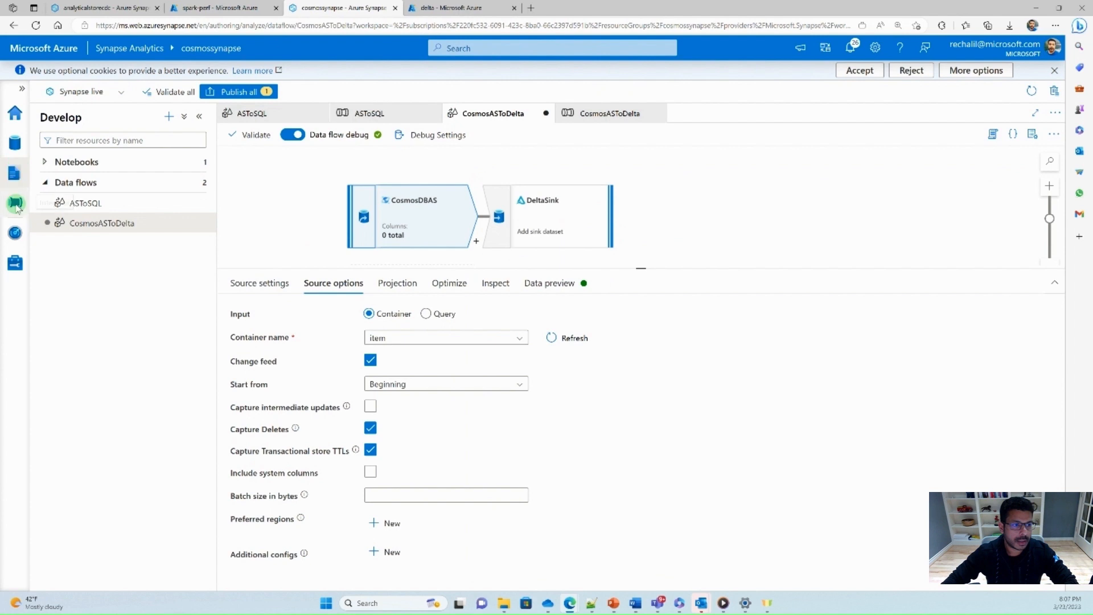
left_click(15, 203)
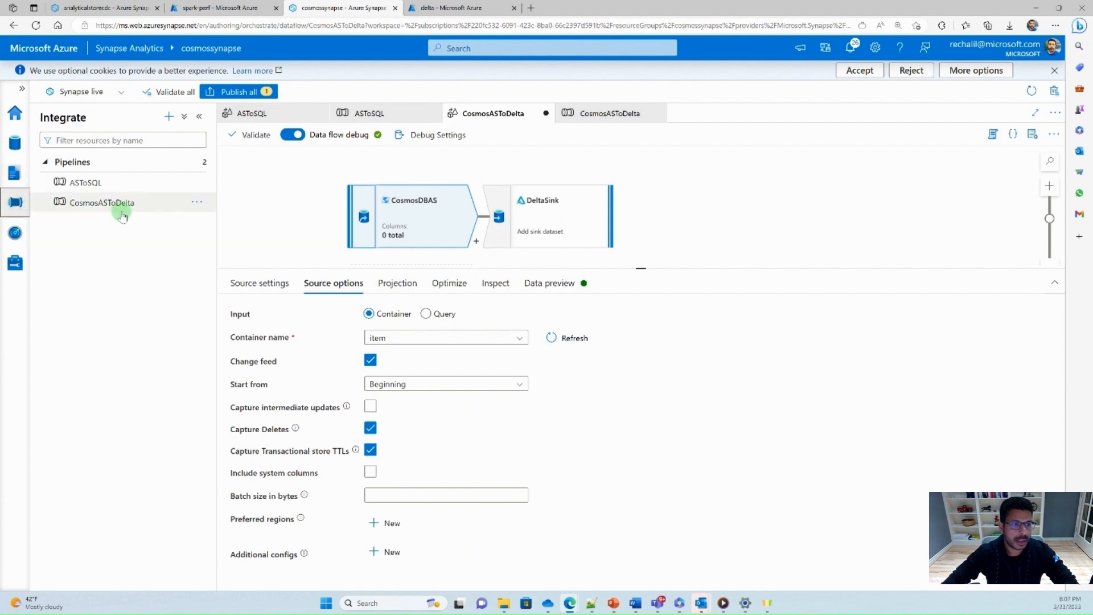
left_click(608, 113)
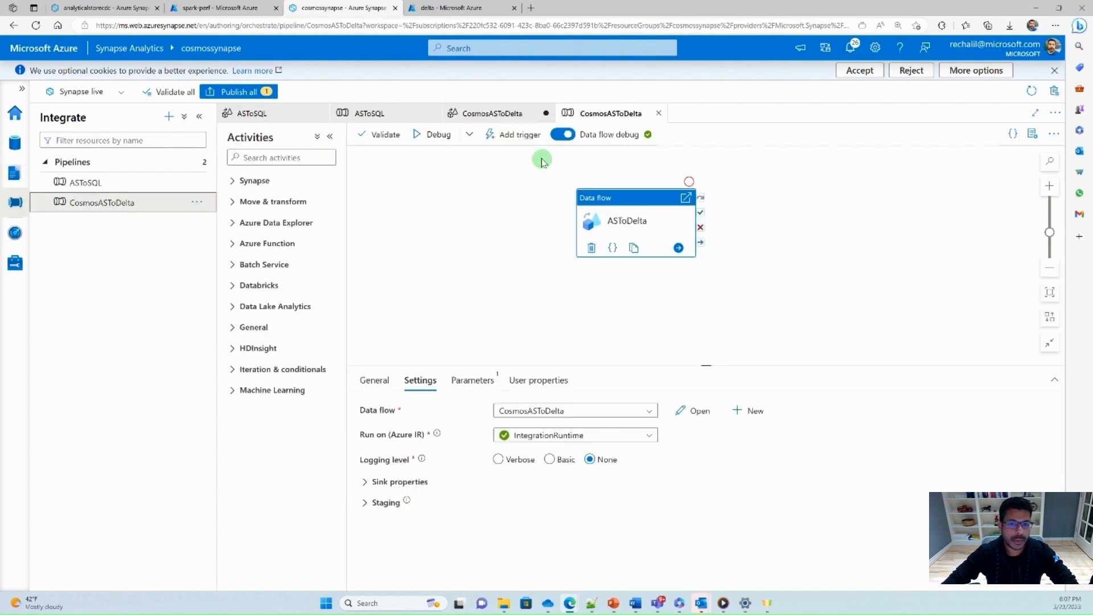
mouse_move(518, 134)
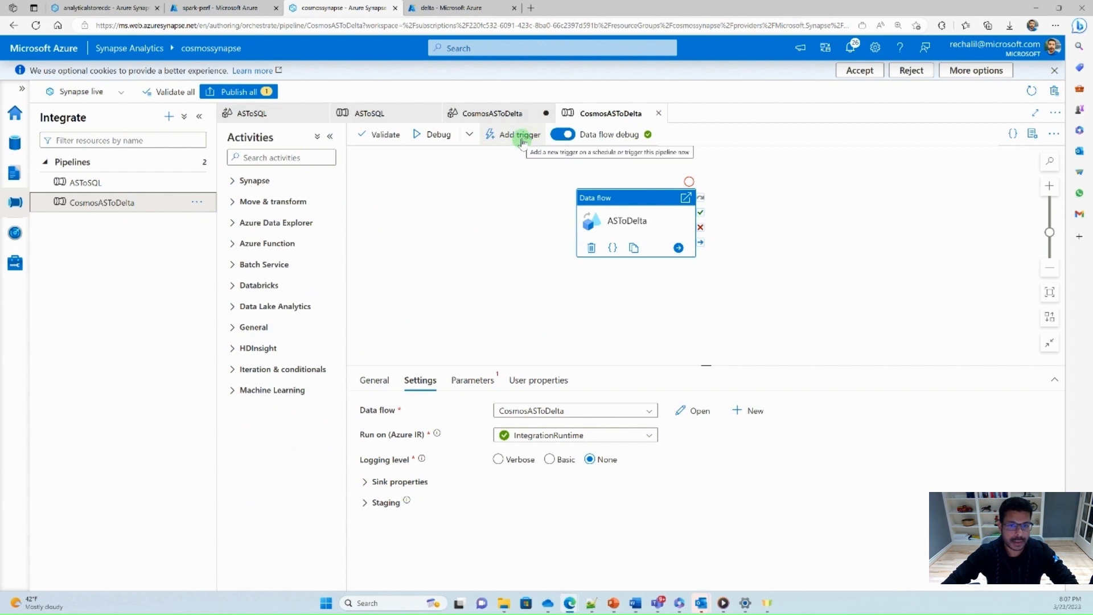
- Attach the existing OneMinuteTrigger to the pipeline with Status Started and confirm
left_click(516, 135)
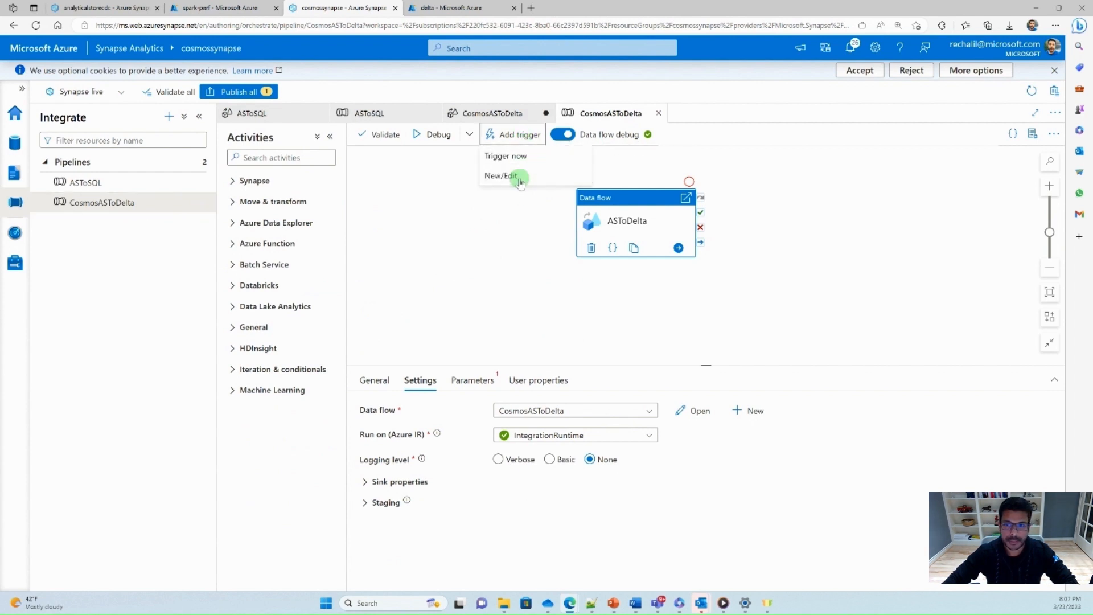
left_click(500, 175)
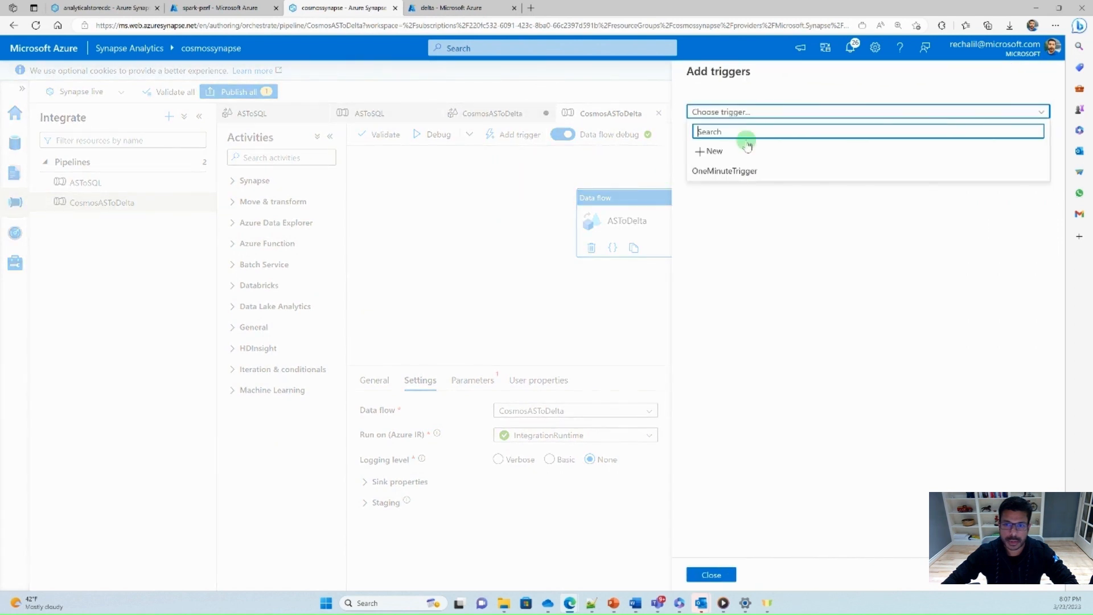
left_click(724, 170)
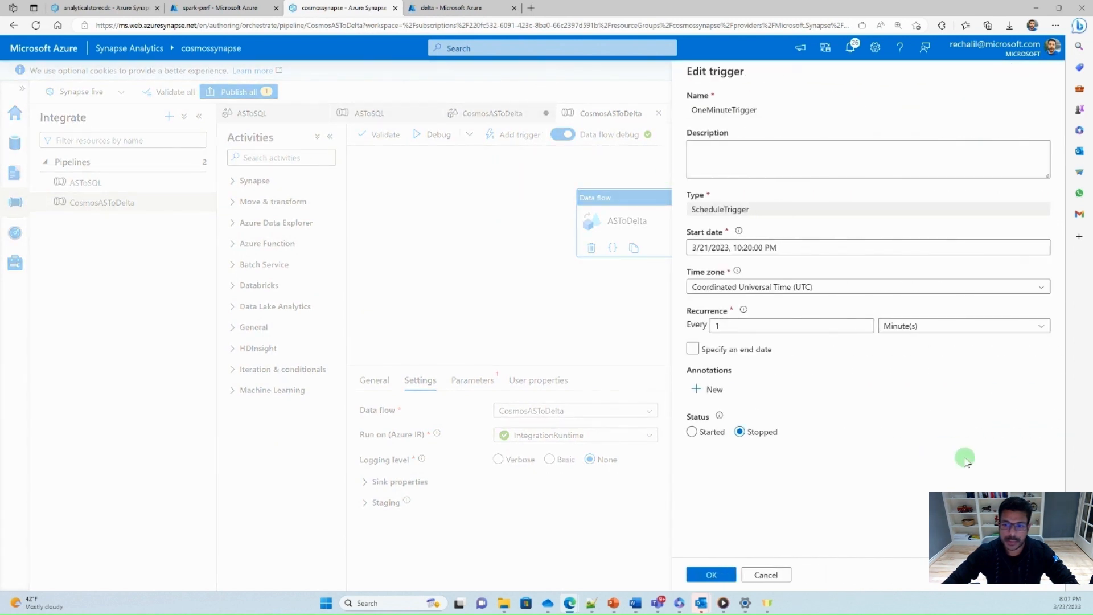
mouse_move(804, 502)
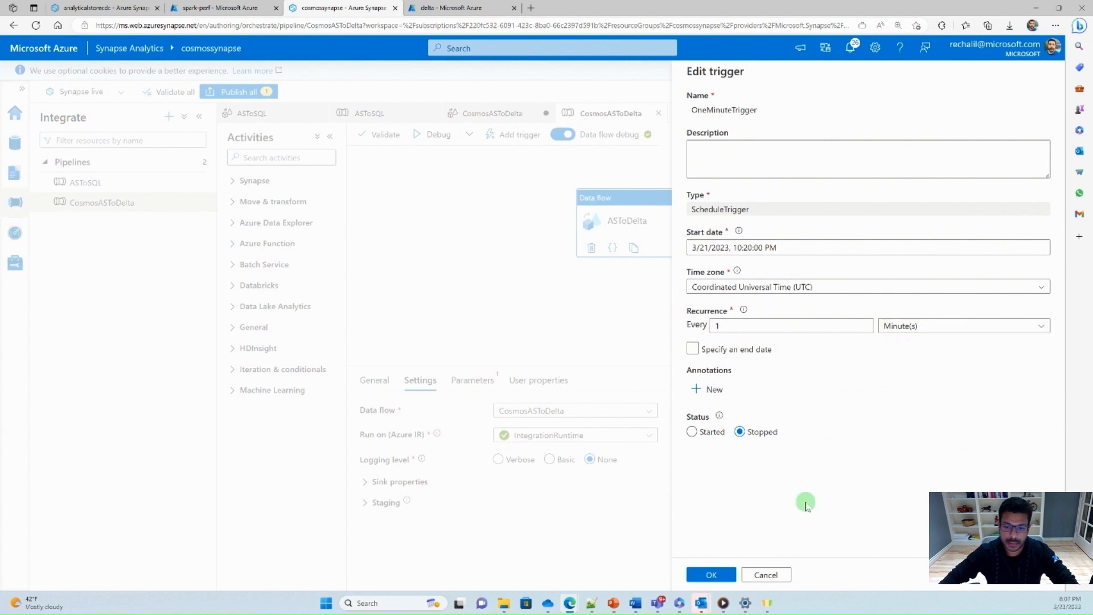
left_click(692, 431)
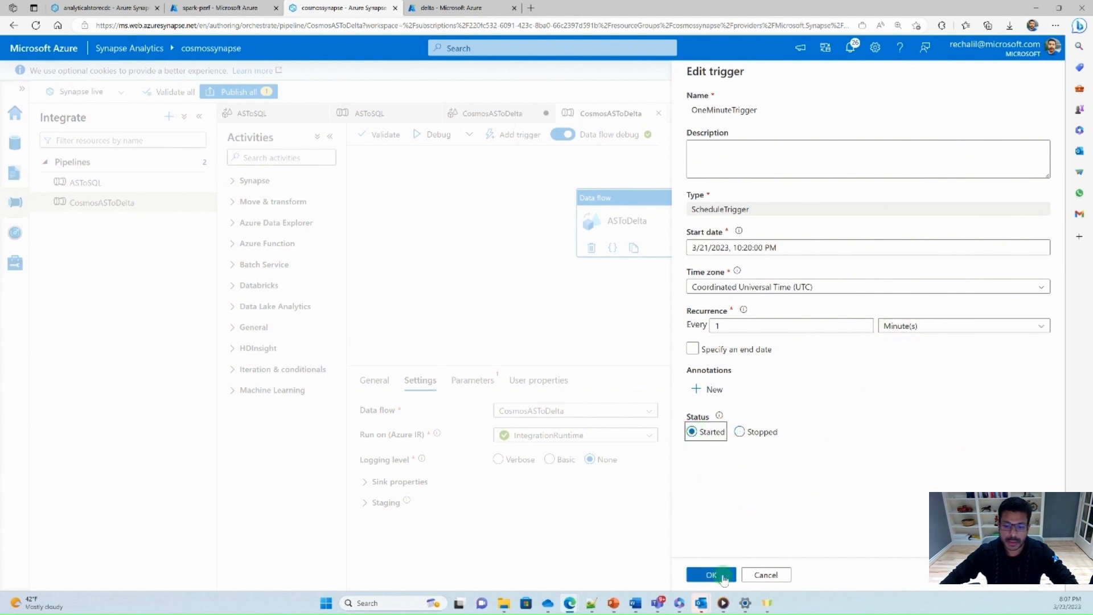
left_click(709, 574)
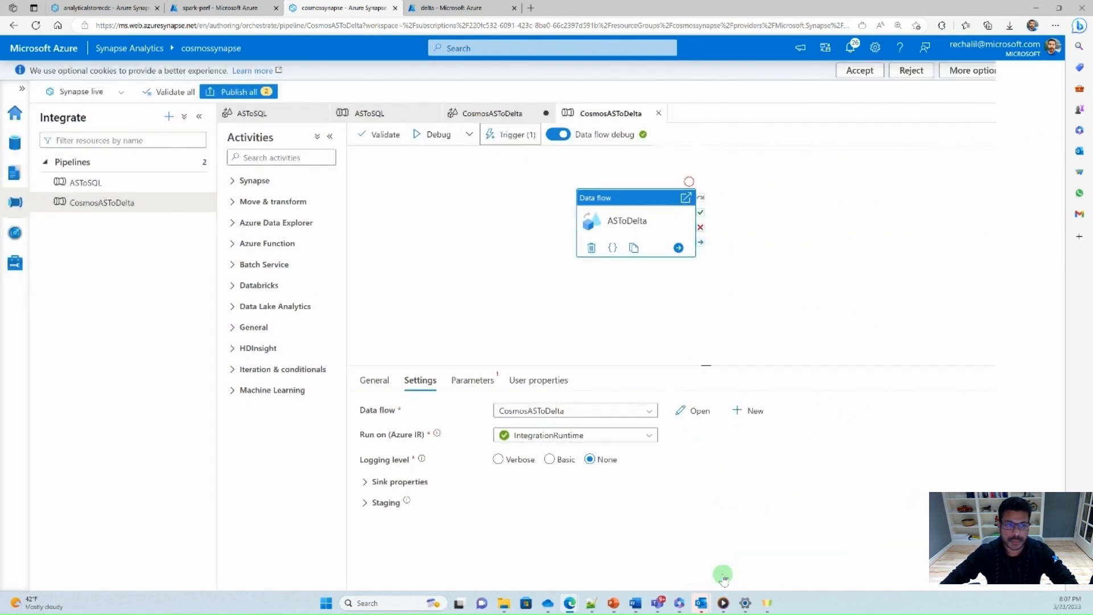
- Publish all pending changes to the CosmosASToDelta data flow and OneMinuteTrigger
left_click(238, 91)
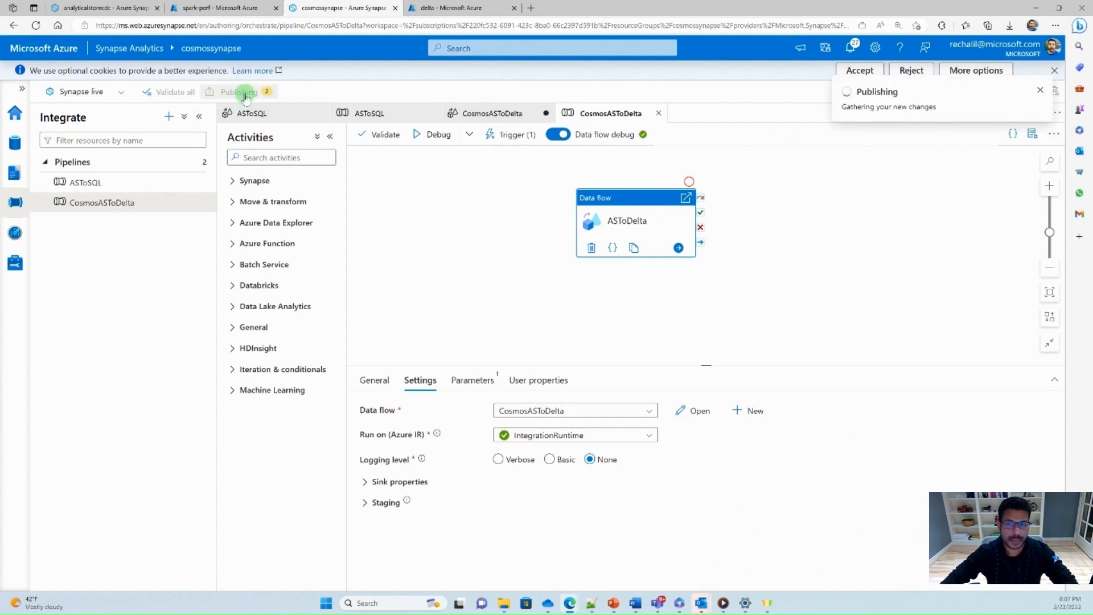
left_click(238, 91)
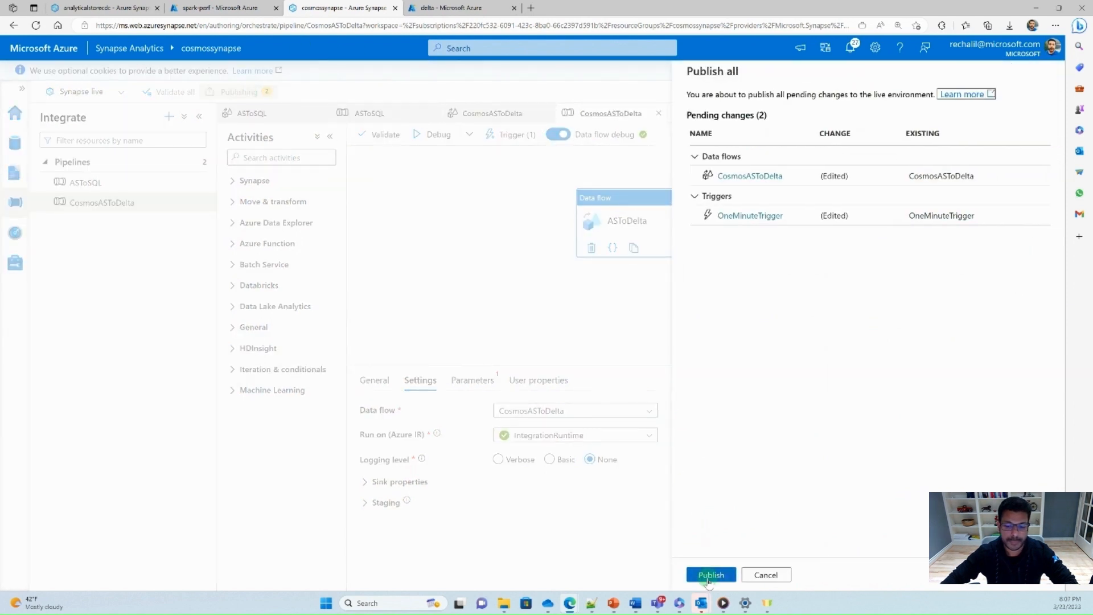
left_click(710, 574)
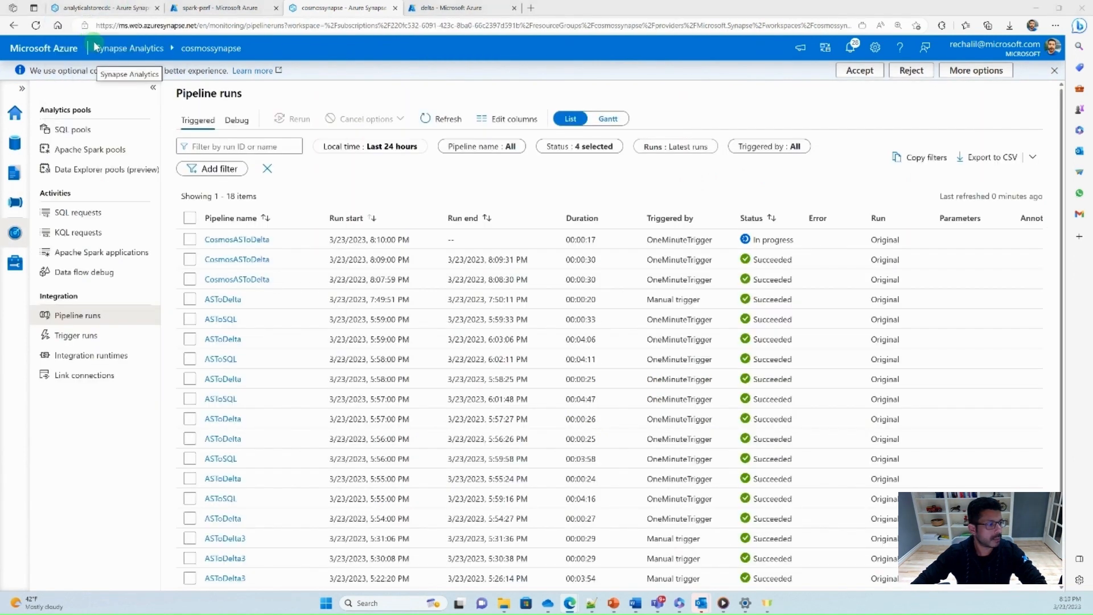
- View the CosmosDBIngestion notebook output showing three completed 1,000-document passes
left_click(105, 8)
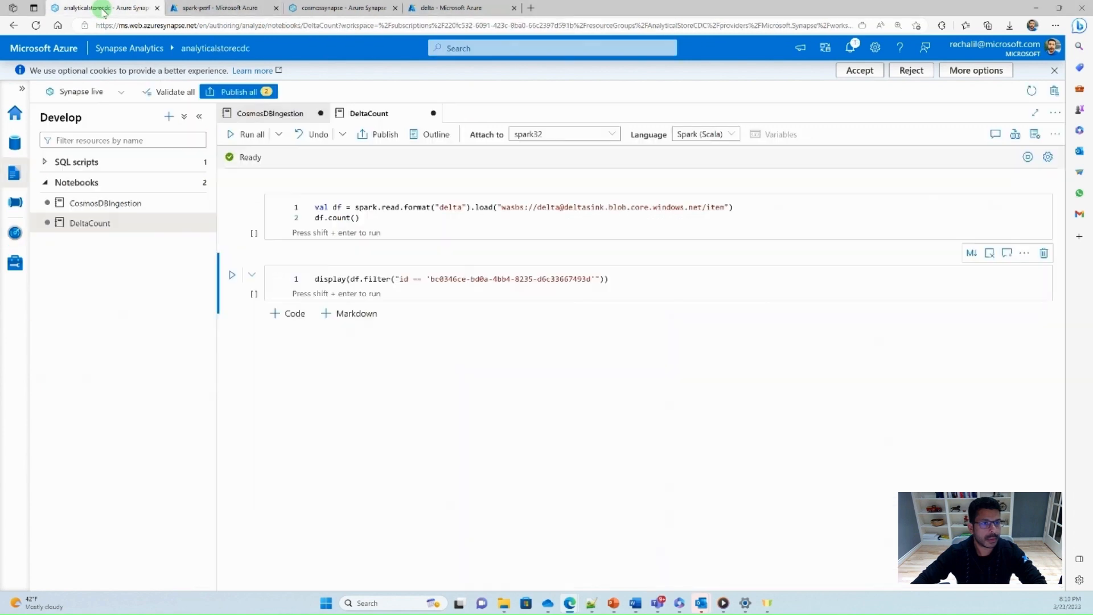
mouse_move(269, 113)
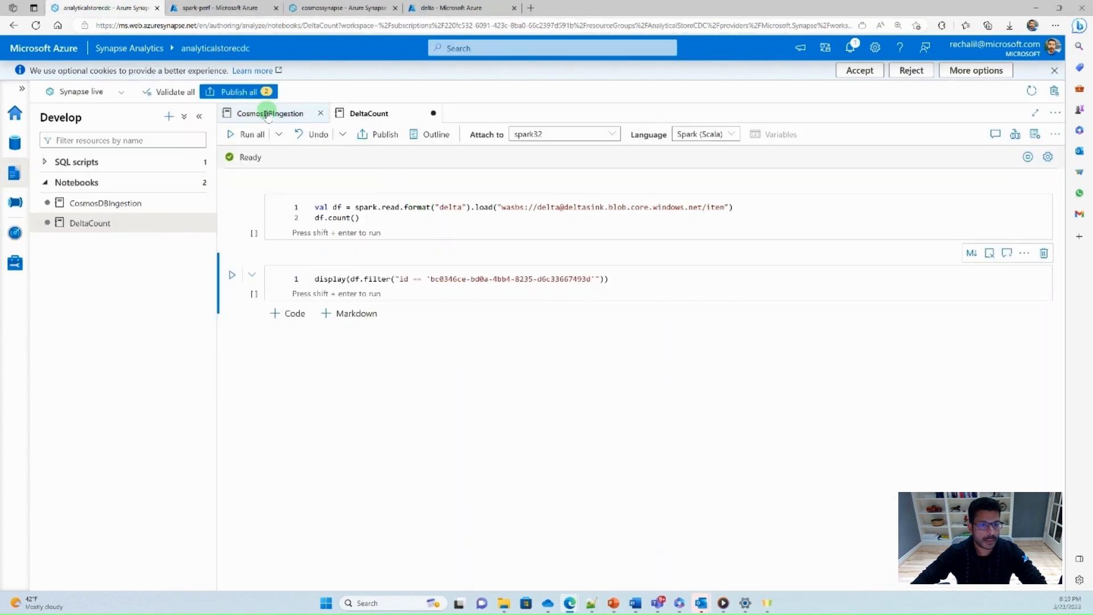
left_click(271, 112)
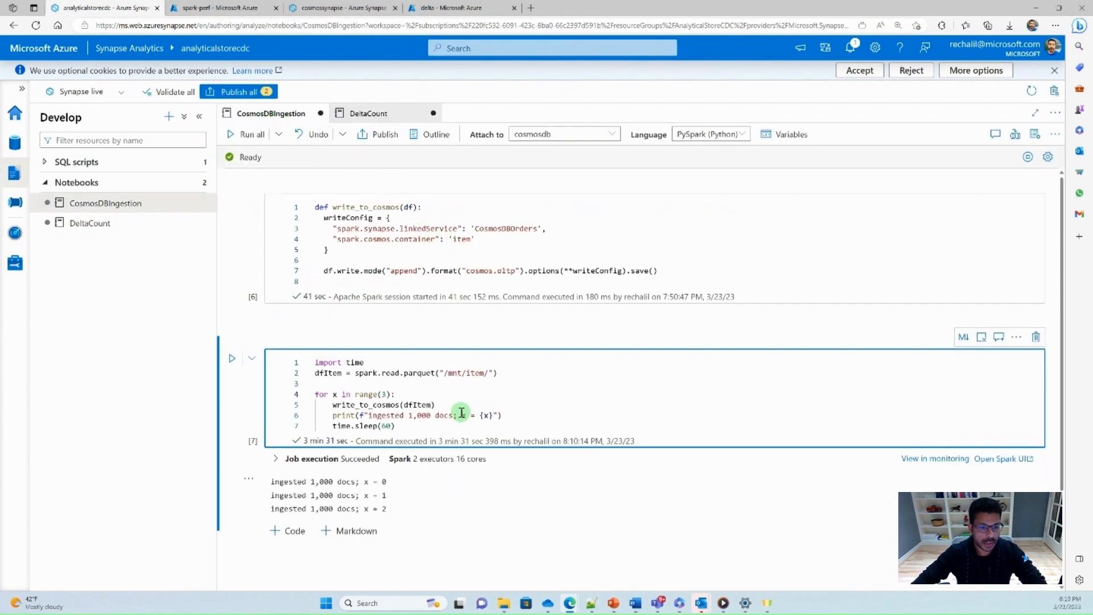
mouse_move(401, 426)
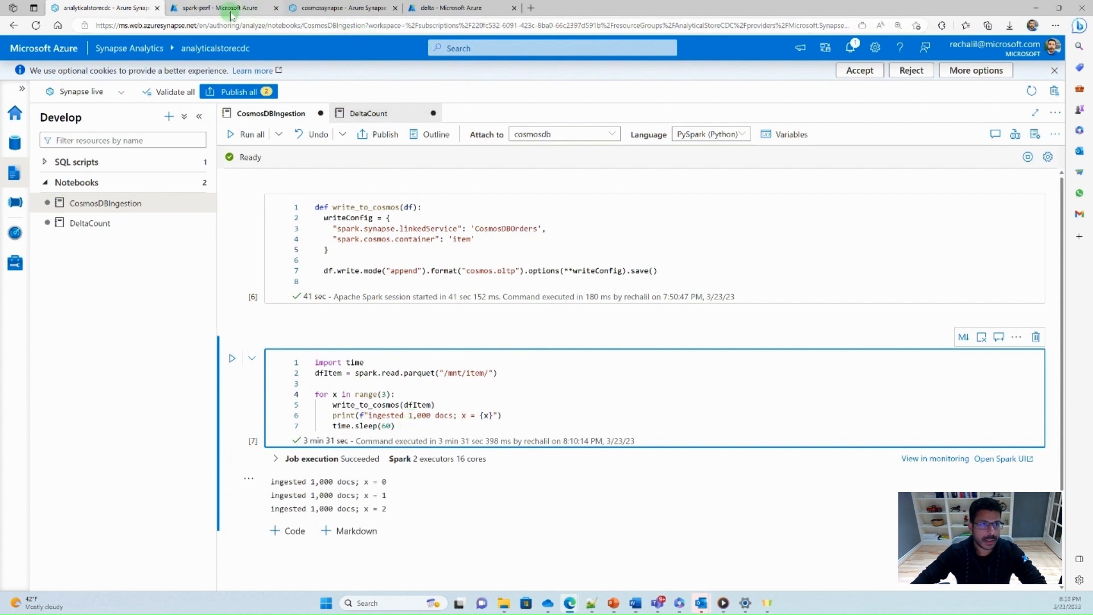
- Refresh Pipeline runs, inspect a CosmosASToDelta run's activity runs, then move to Cosmos DB Data Explorer
left_click(340, 8)
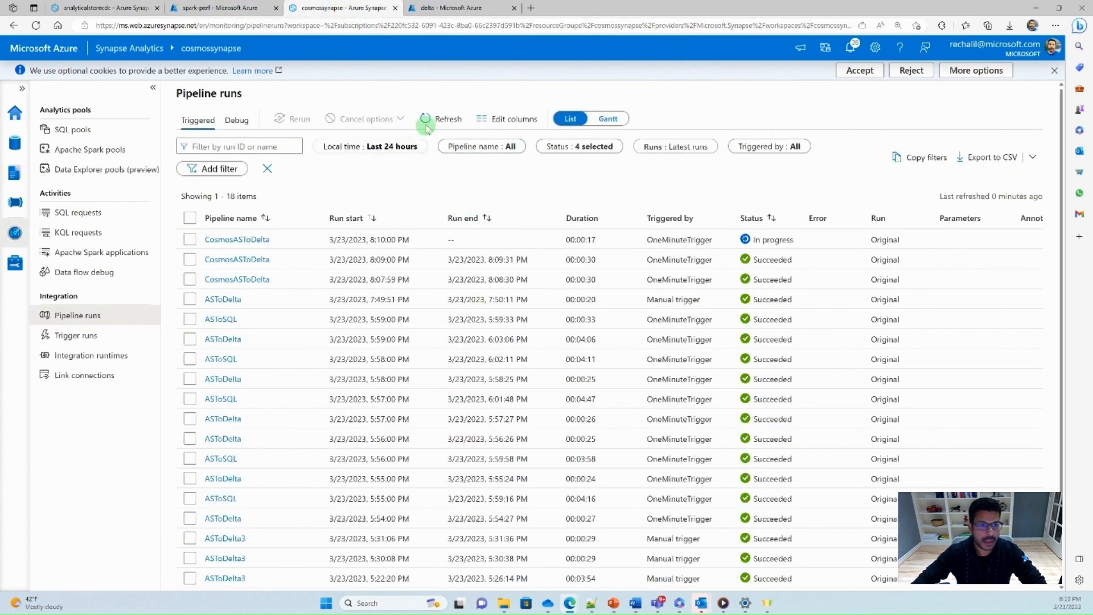
left_click(447, 119)
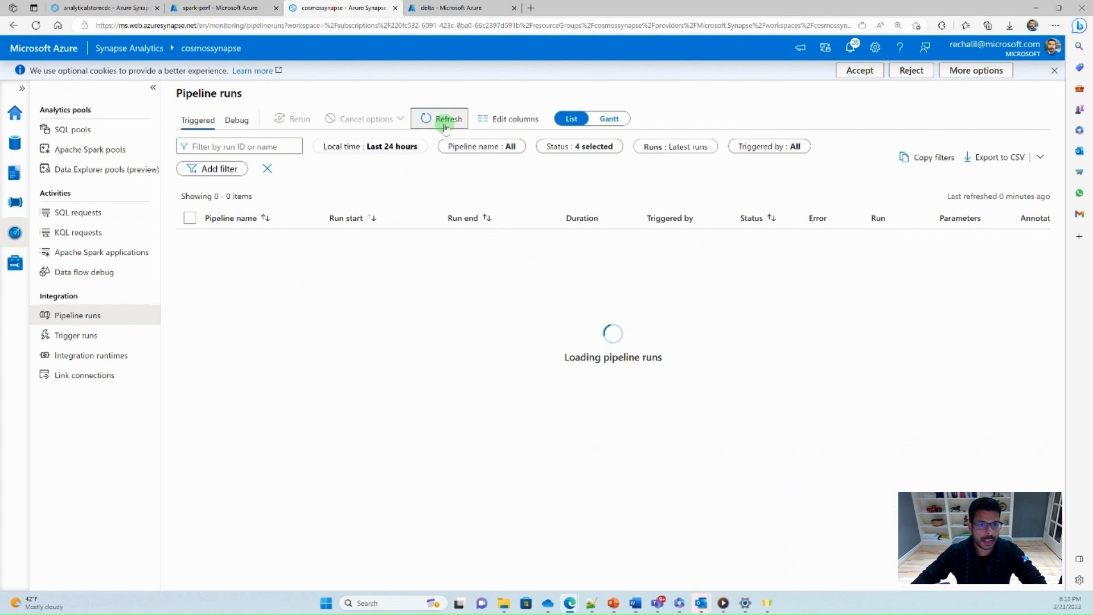
left_click(448, 118)
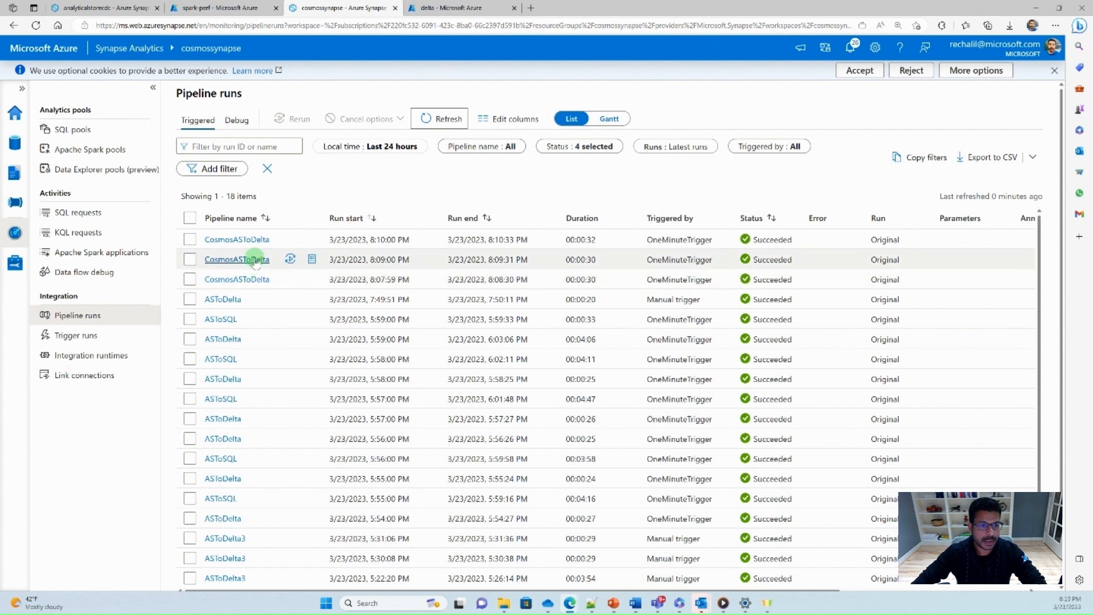
left_click(237, 258)
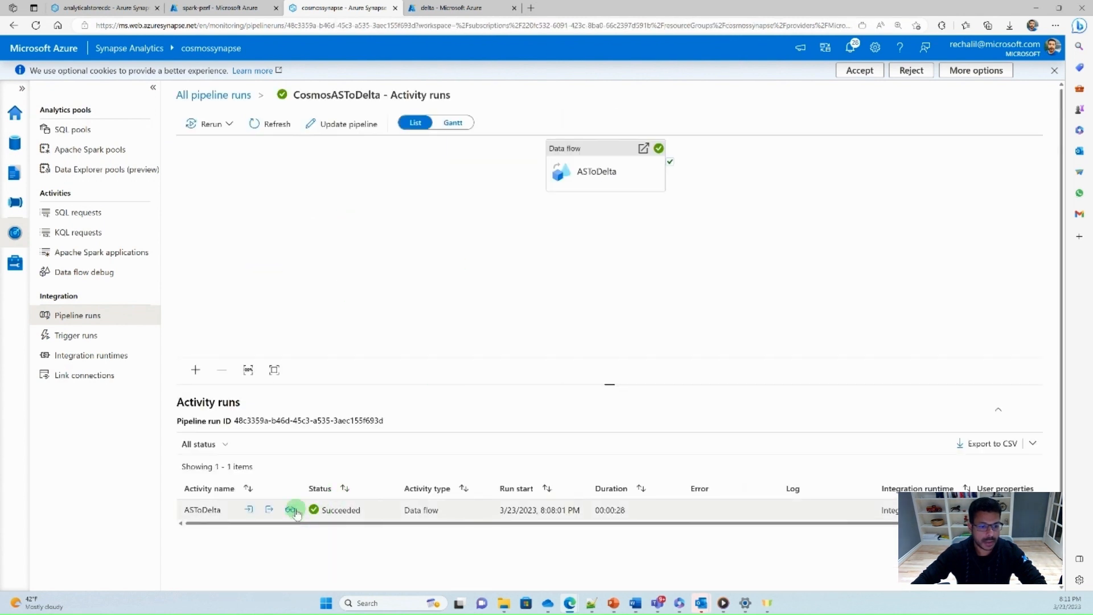
left_click(293, 510)
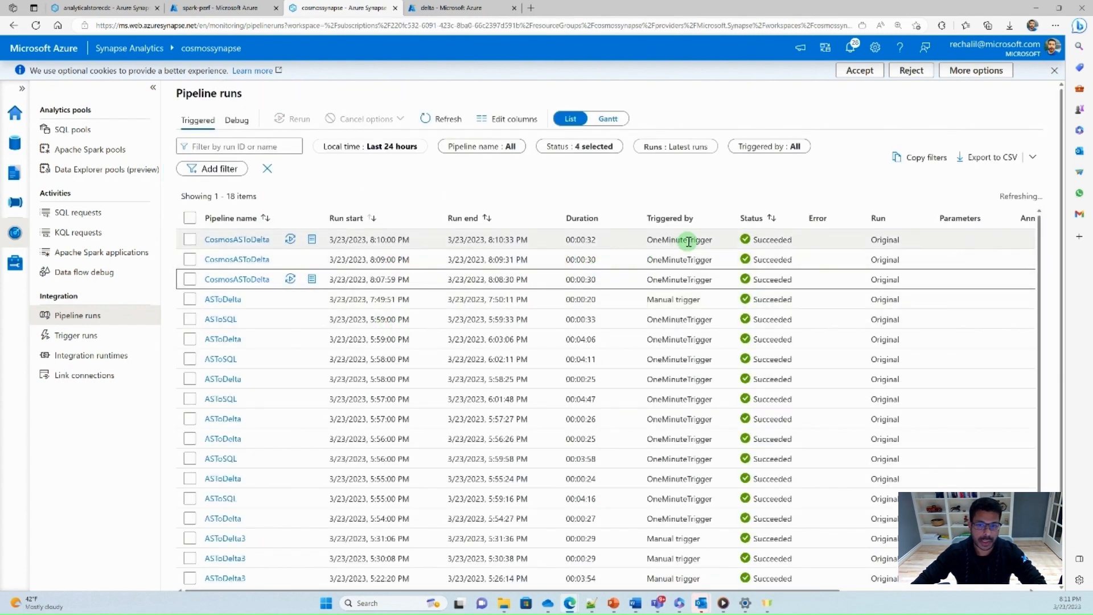
left_click(101, 8)
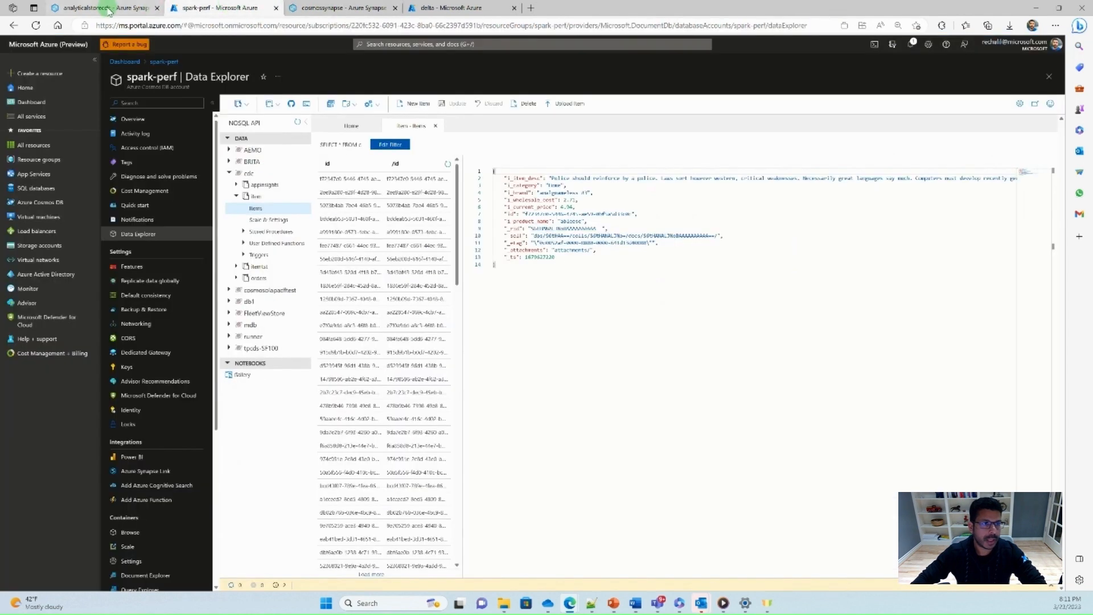
- Check the DeltaCount result of 3000 rows against the Cosmos DB items and the delta storage container
left_click(101, 8)
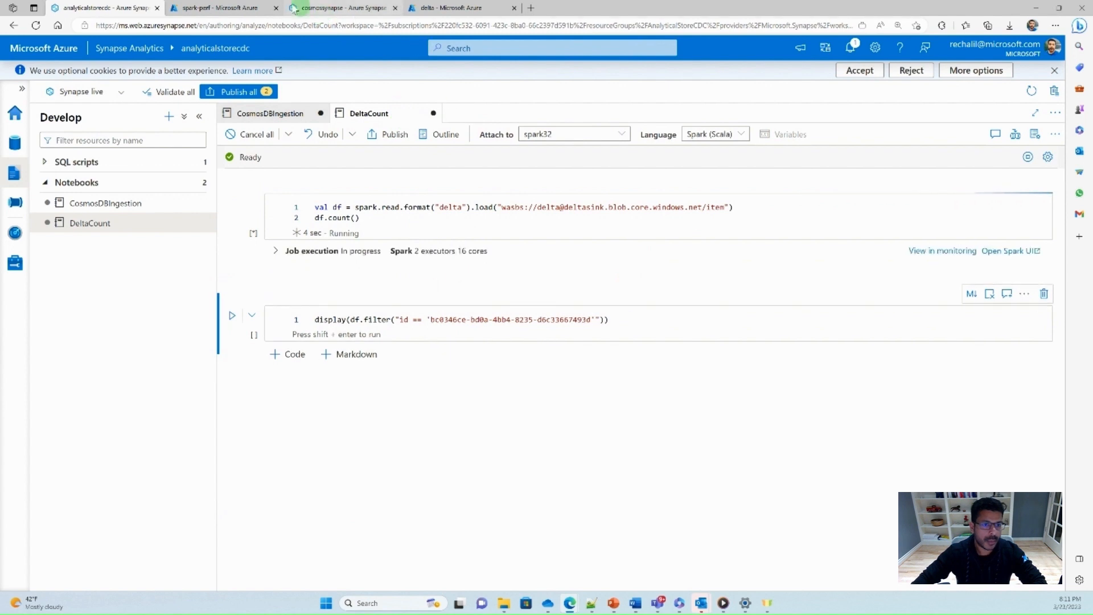
left_click(216, 8)
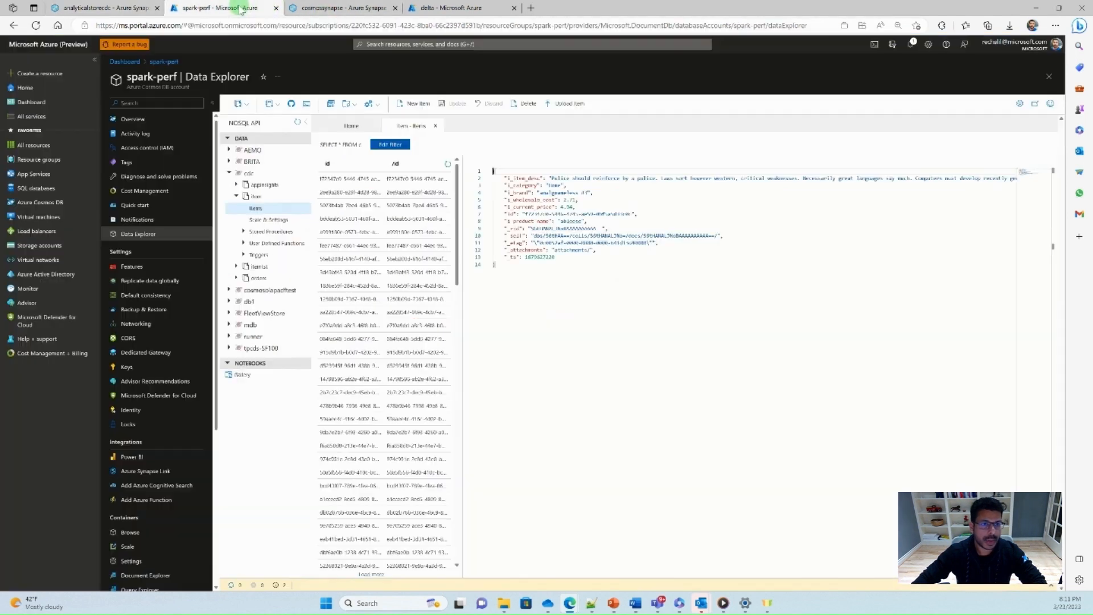
mouse_move(911, 381)
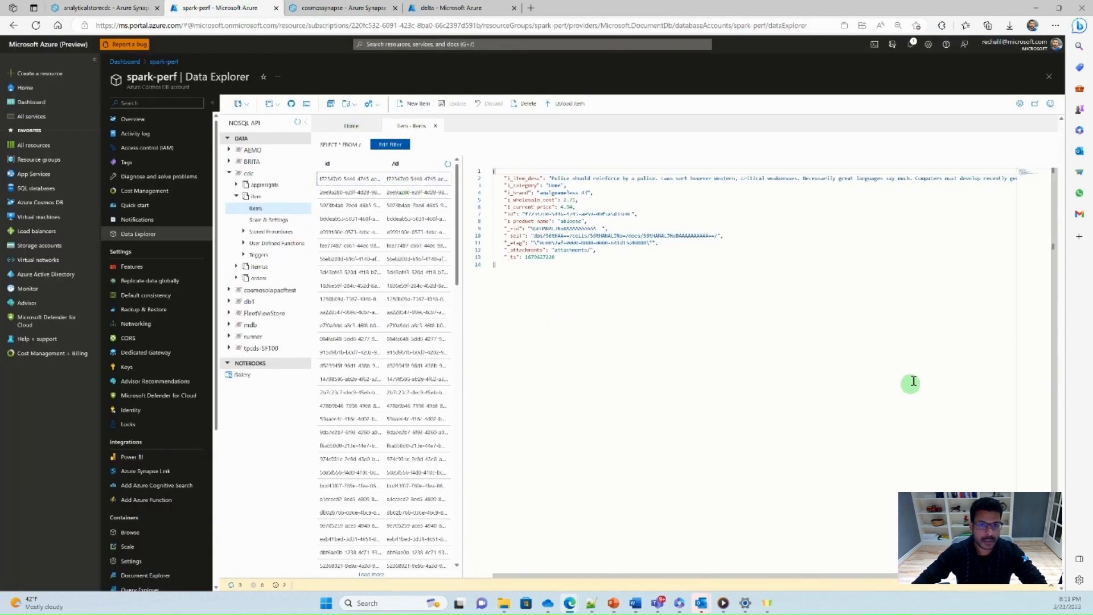
left_click(348, 193)
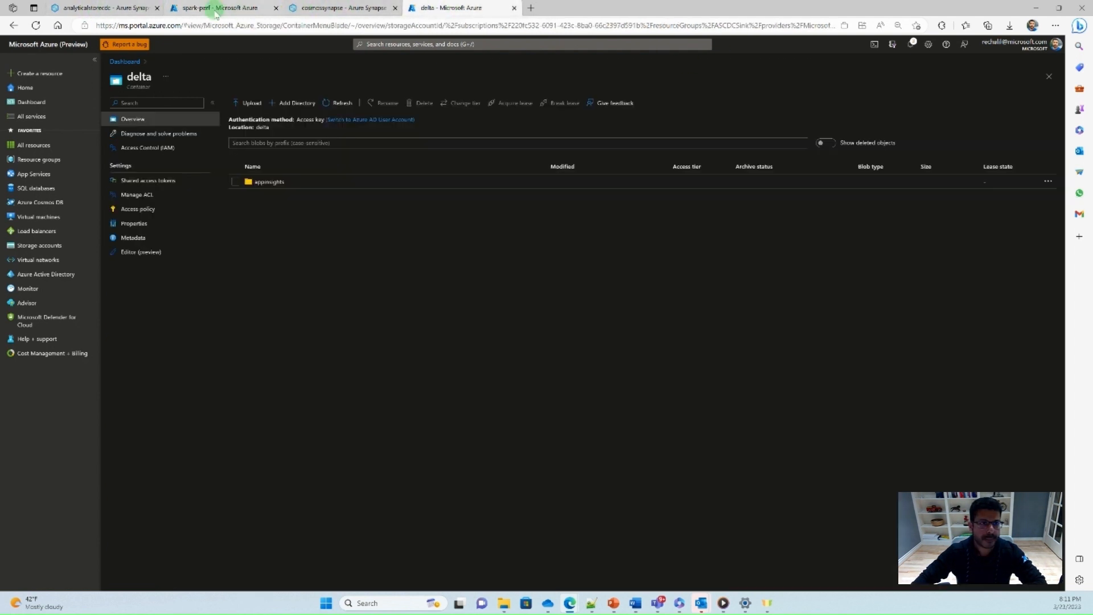
left_click(220, 8)
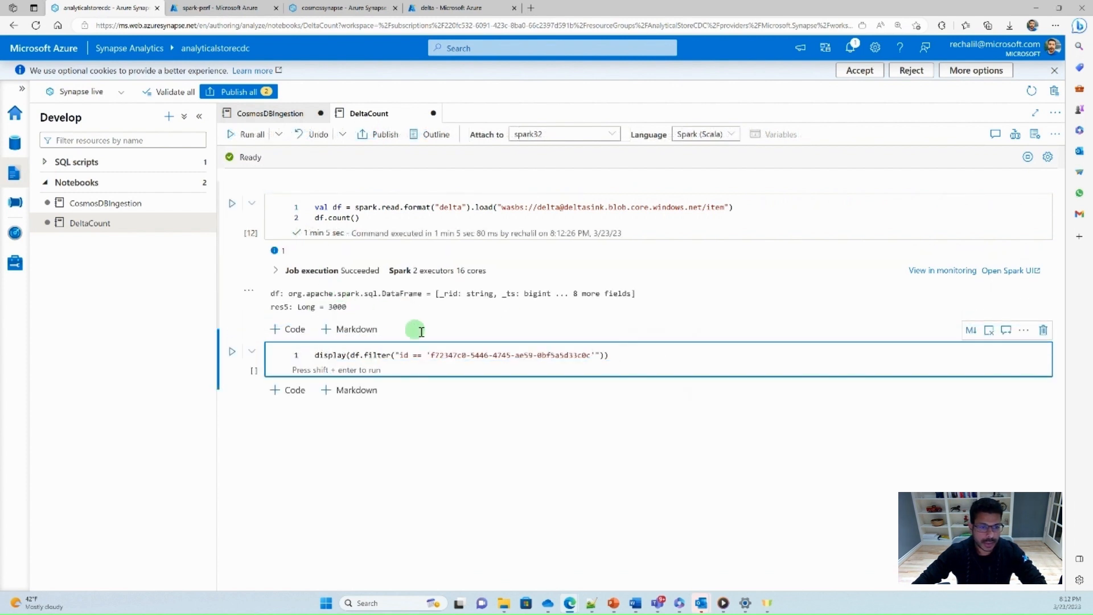
- Run the filter-by-id lookup against the Delta table, returning the single matching Home-category row
left_click(524, 355)
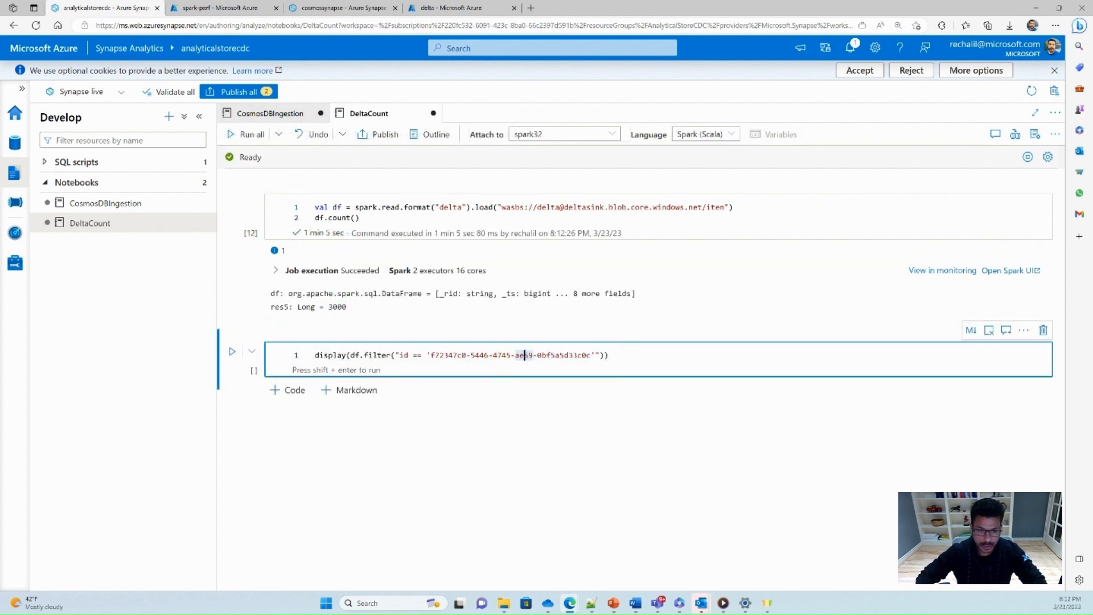
key("shift+enter")
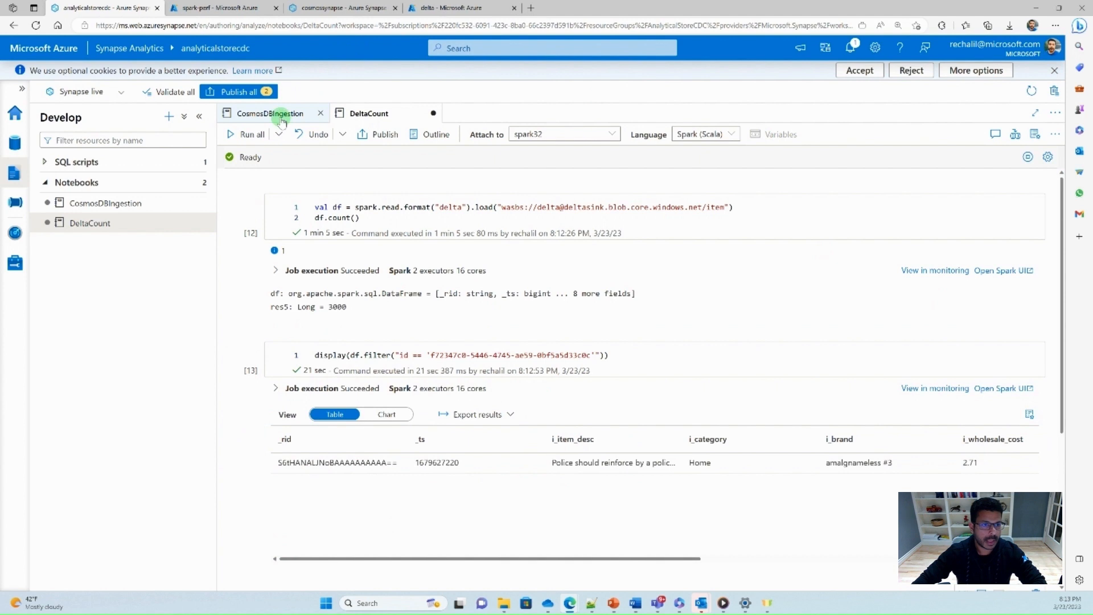
left_click(219, 8)
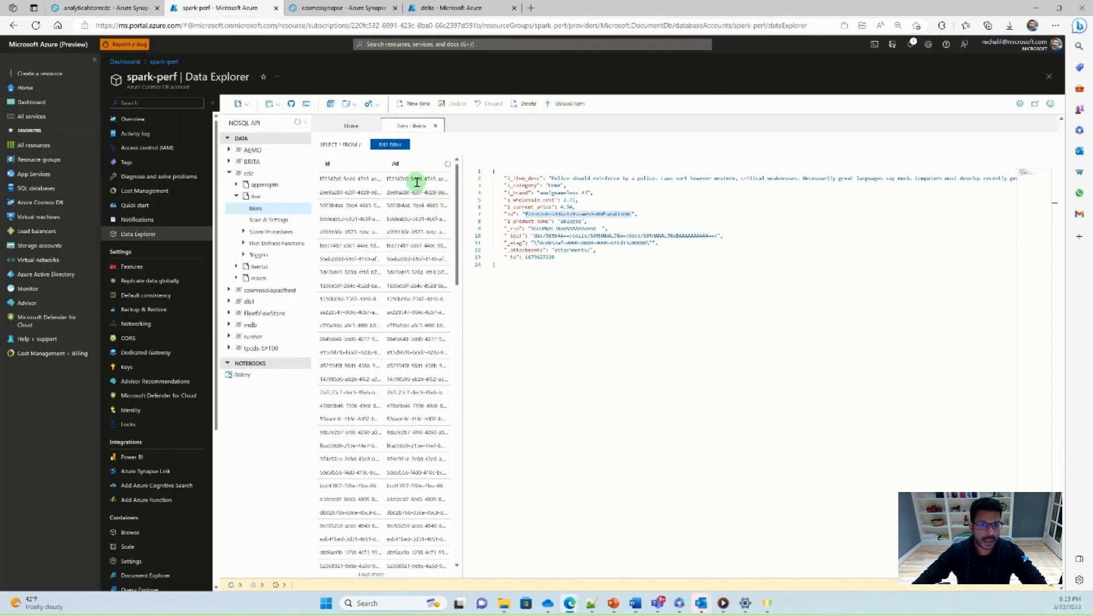
- Delete the looked-up Home-category item from the Cosmos DB items container and confirm
left_click(527, 103)
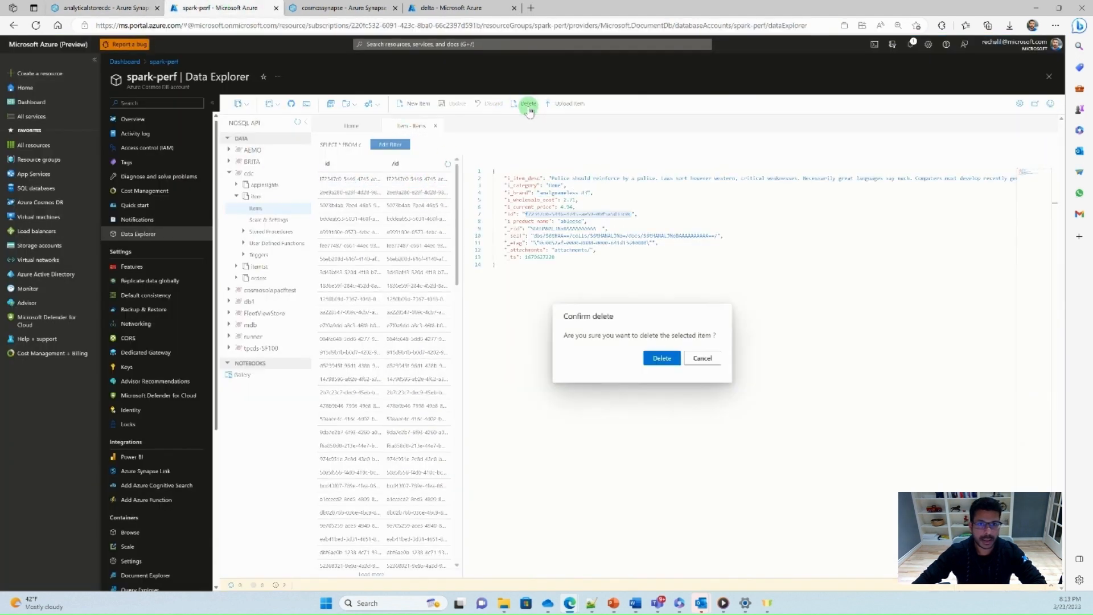
left_click(660, 357)
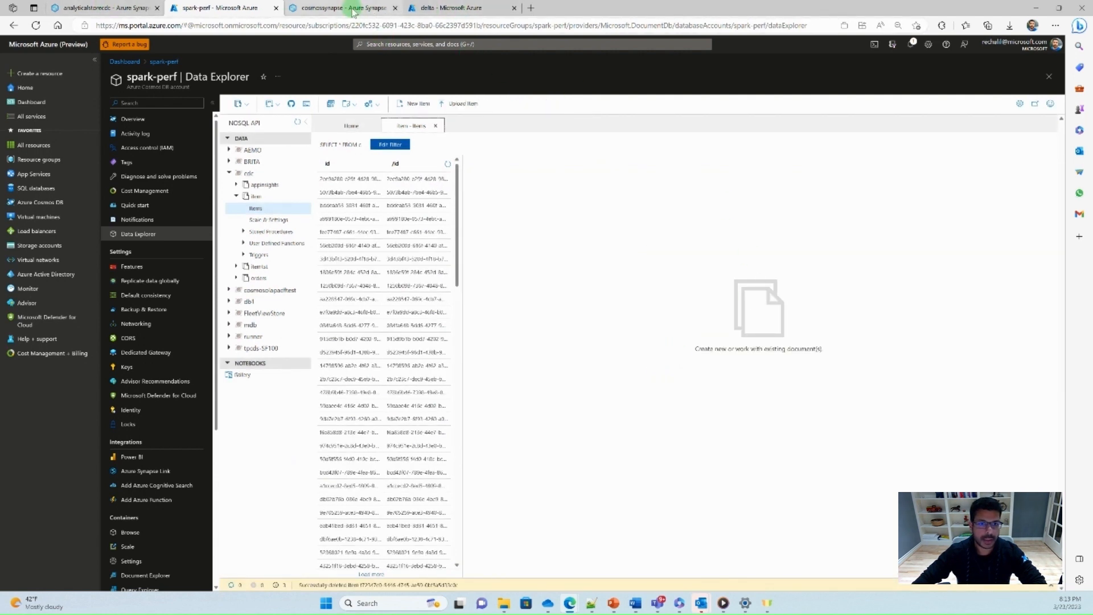
left_click(342, 8)
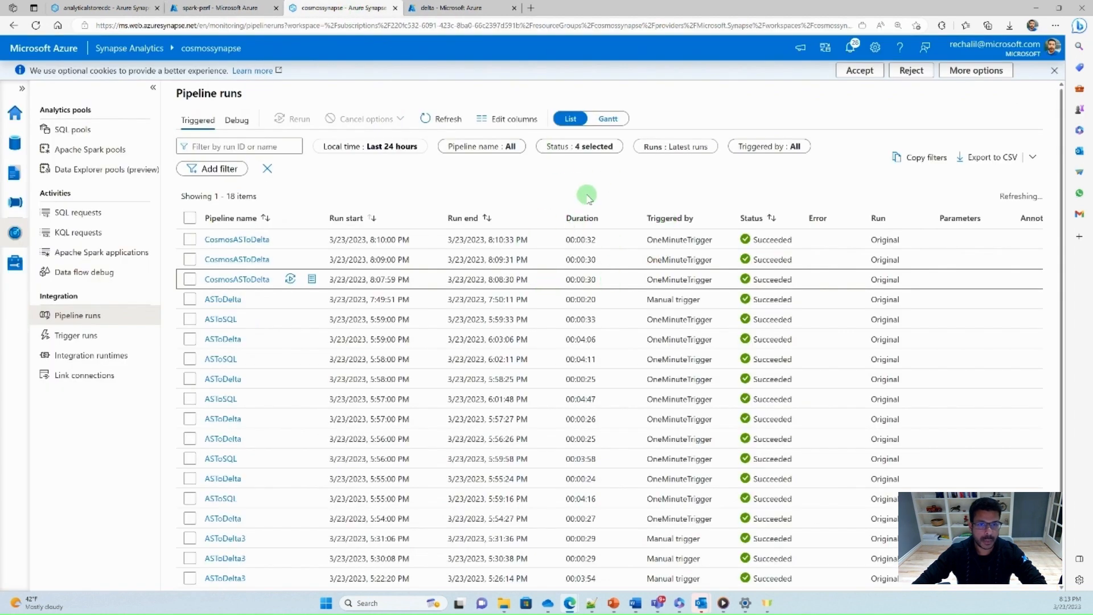
- Refresh the pipeline runs list to show 21 runs with new CosmosASToDelta runs at 8:11, 8:12 and 8:13 PM
left_click(440, 118)
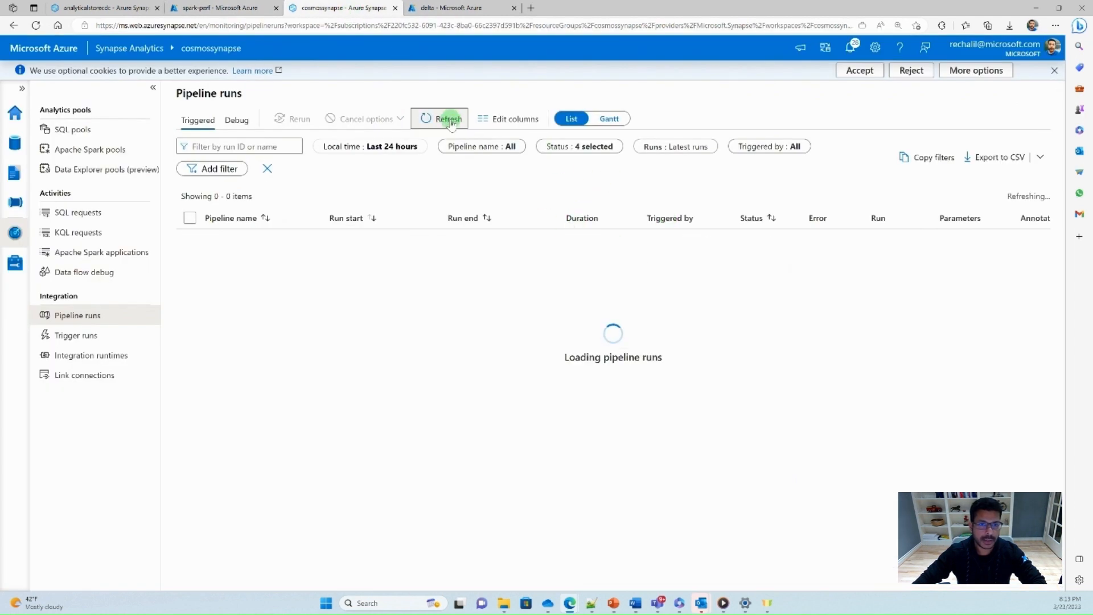
left_click(449, 118)
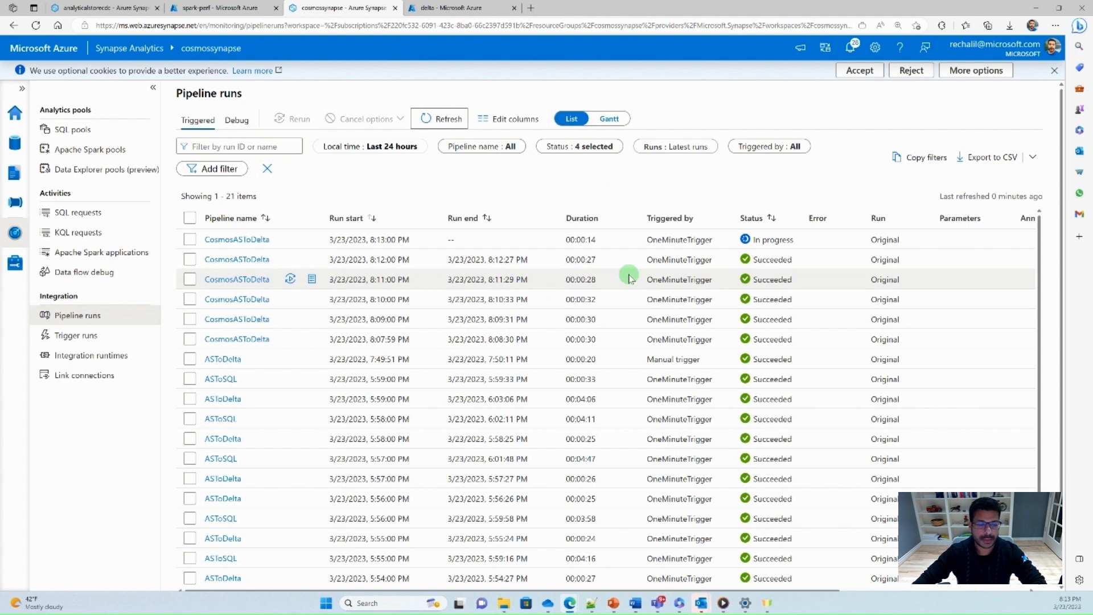
mouse_move(659, 279)
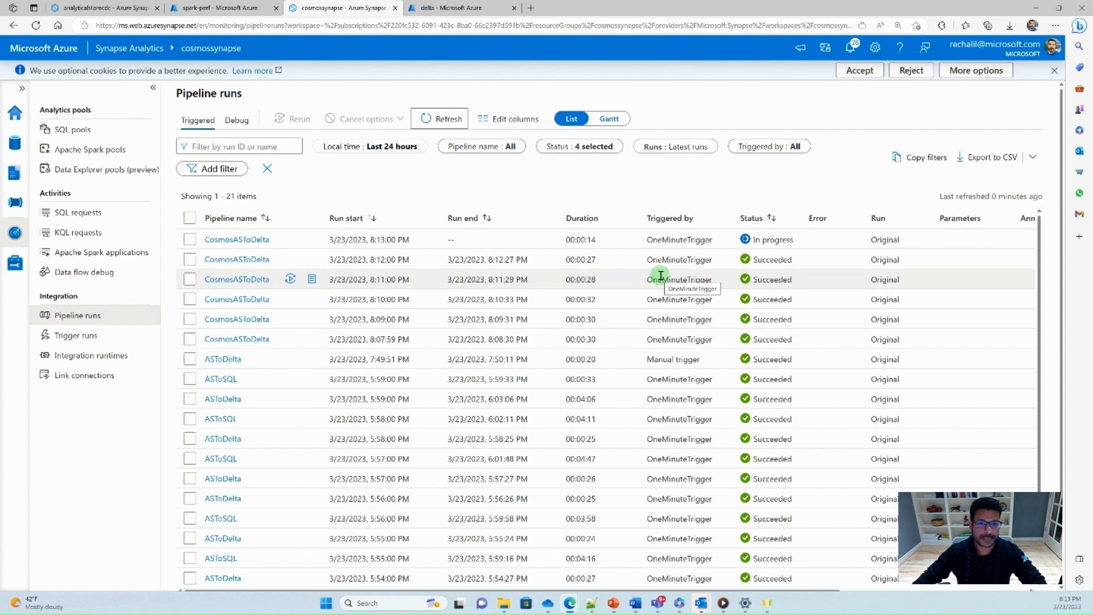
mouse_move(390, 339)
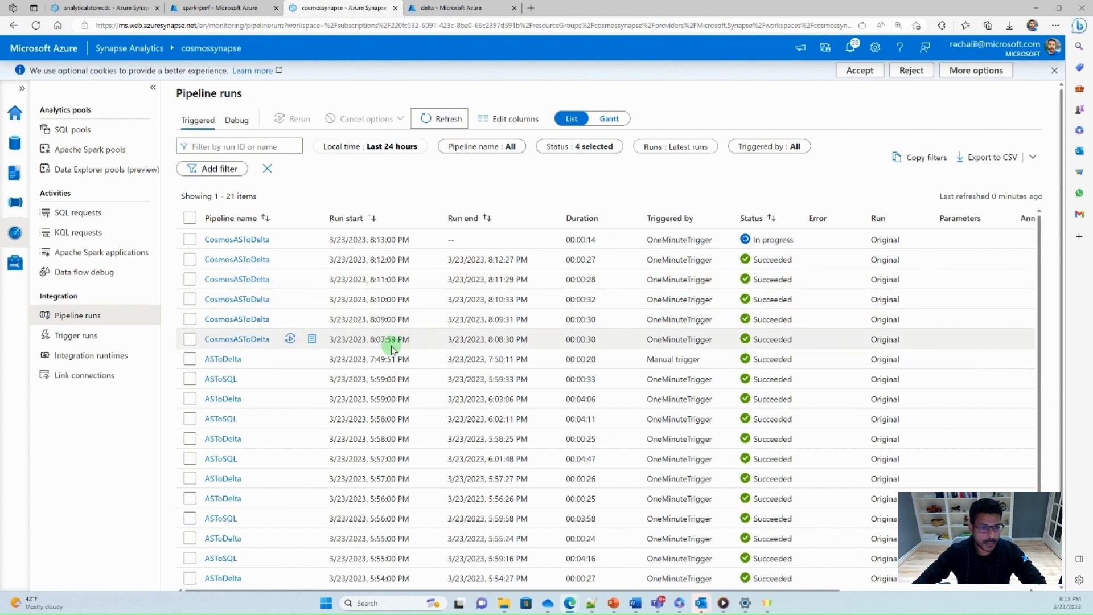
mouse_move(588, 325)
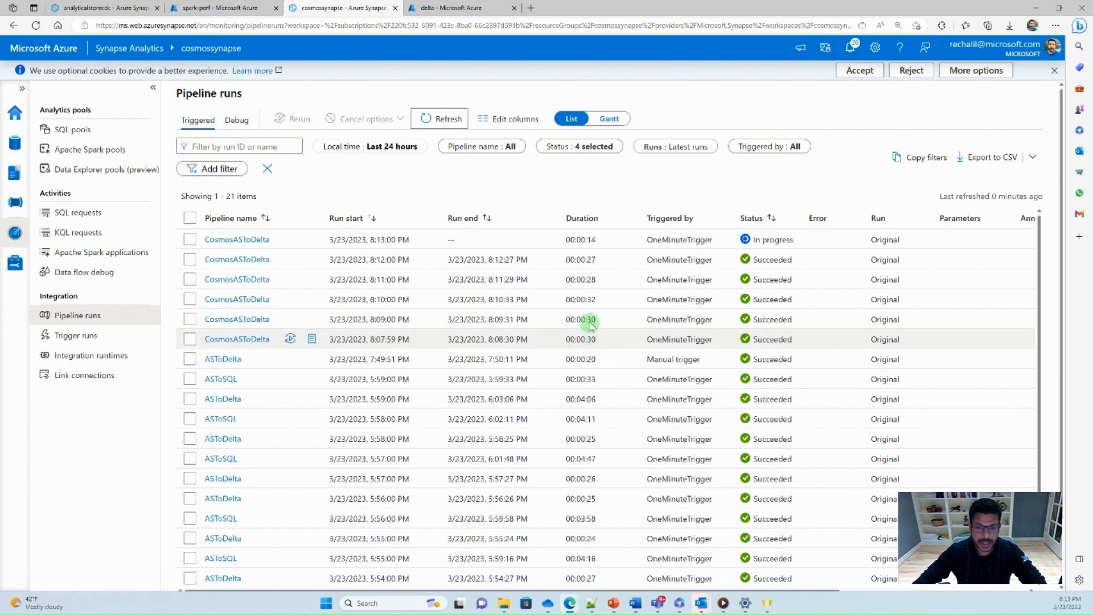
mouse_move(594, 290)
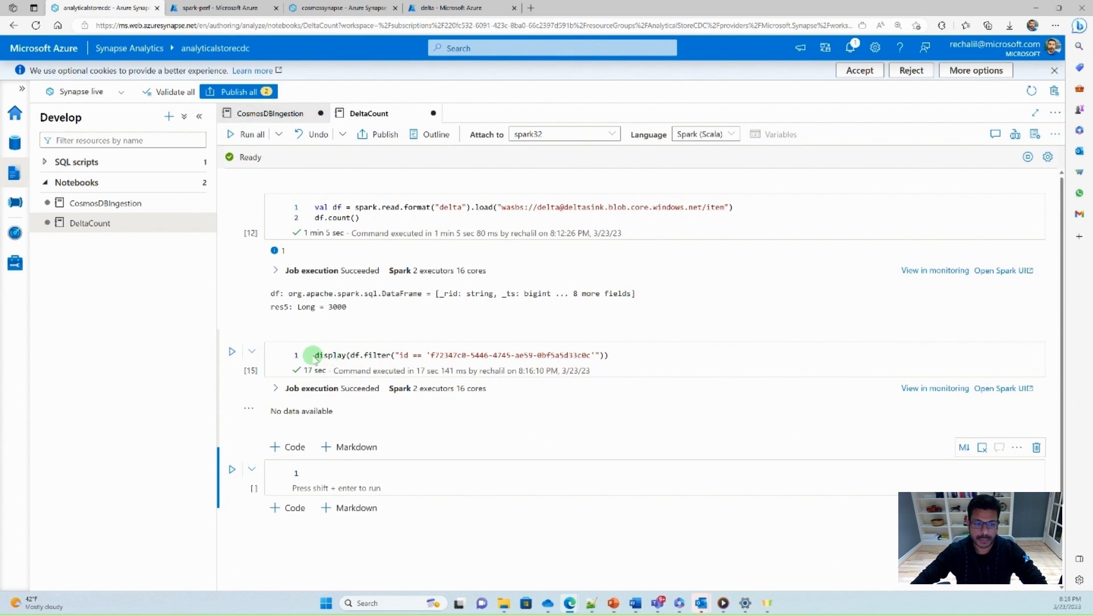
mouse_move(634, 355)
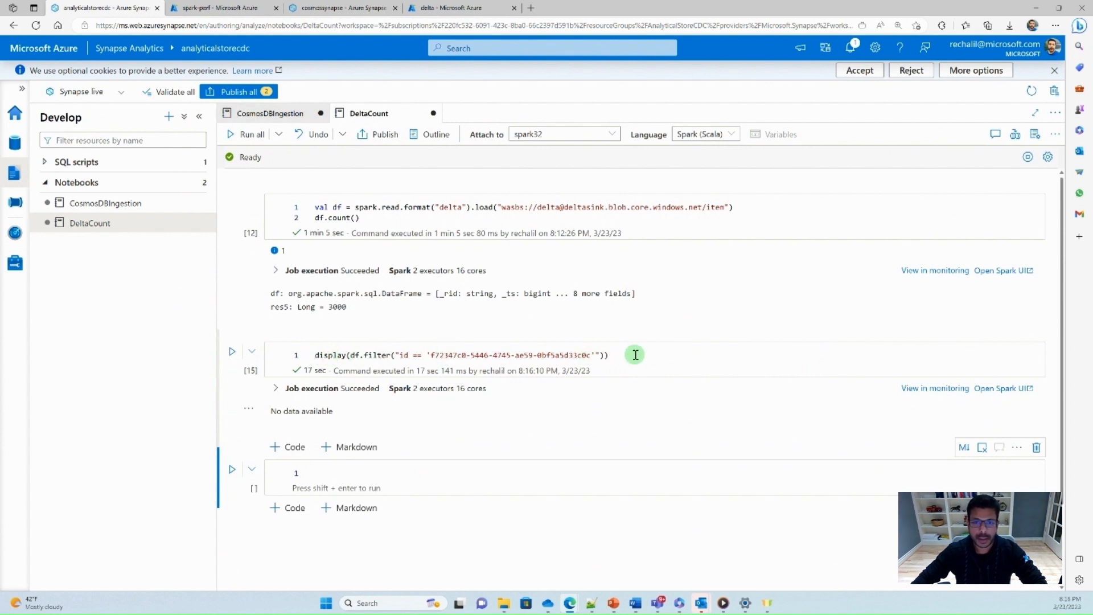